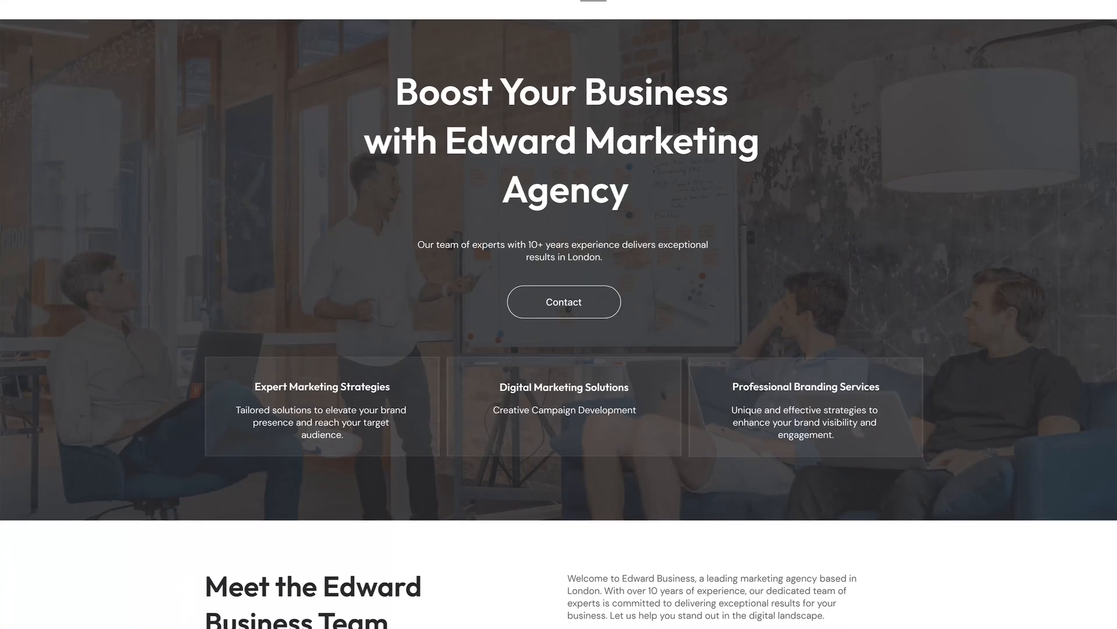
# - Scroll through the finished Edward Business marketing agency site preview
pyautogui.scroll(-3)
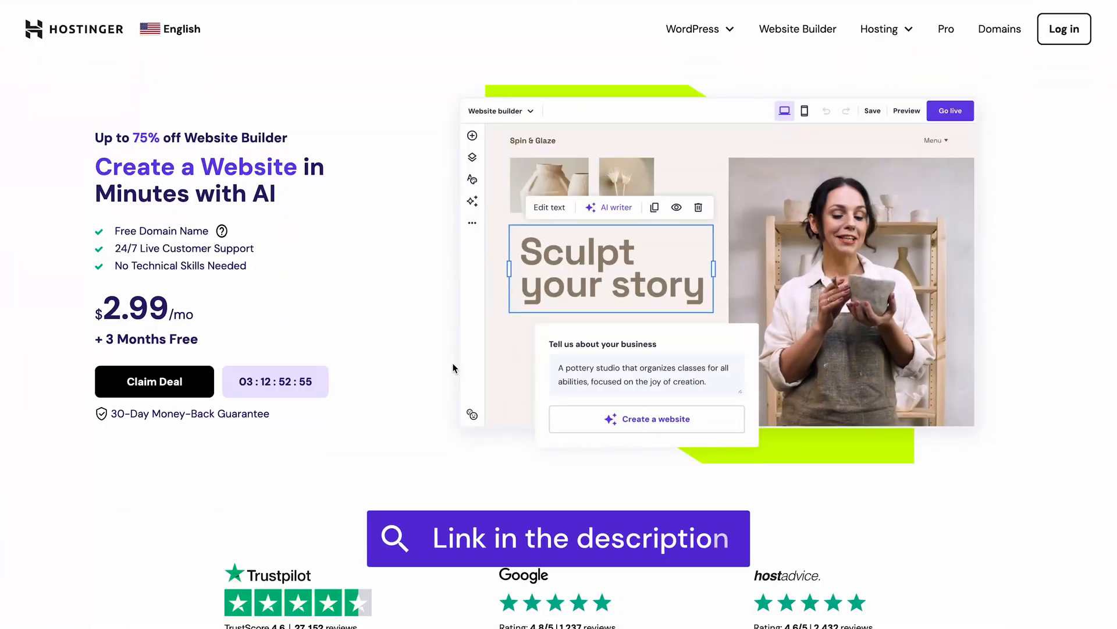
# - Add the Business Website Builder plan to the cart with the 48-month period
pyautogui.scroll(-3)
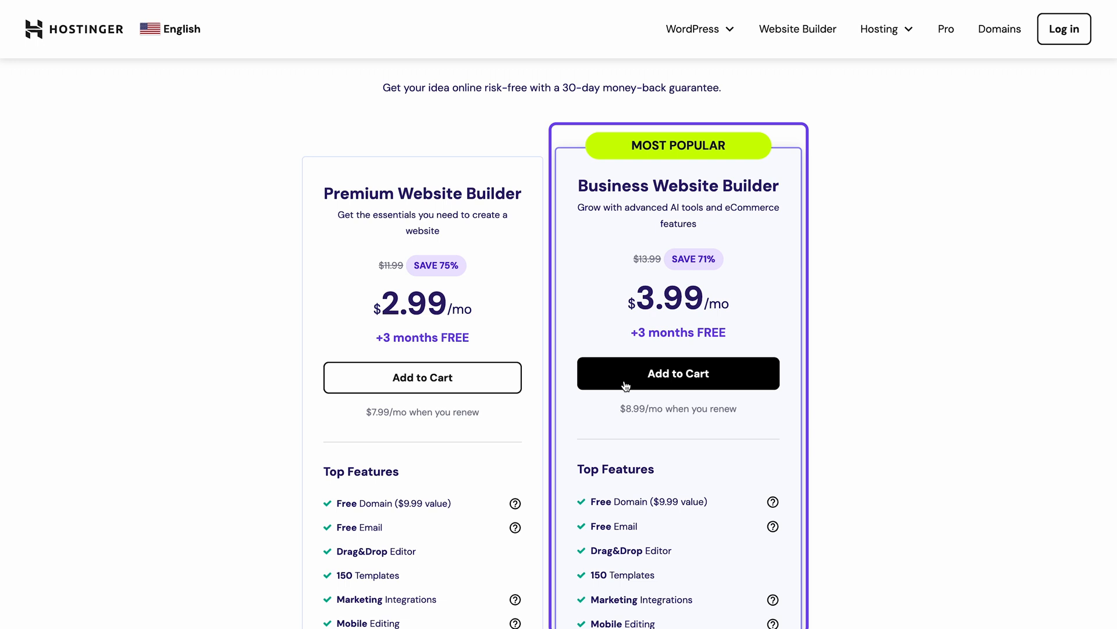
pyautogui.click(677, 373)
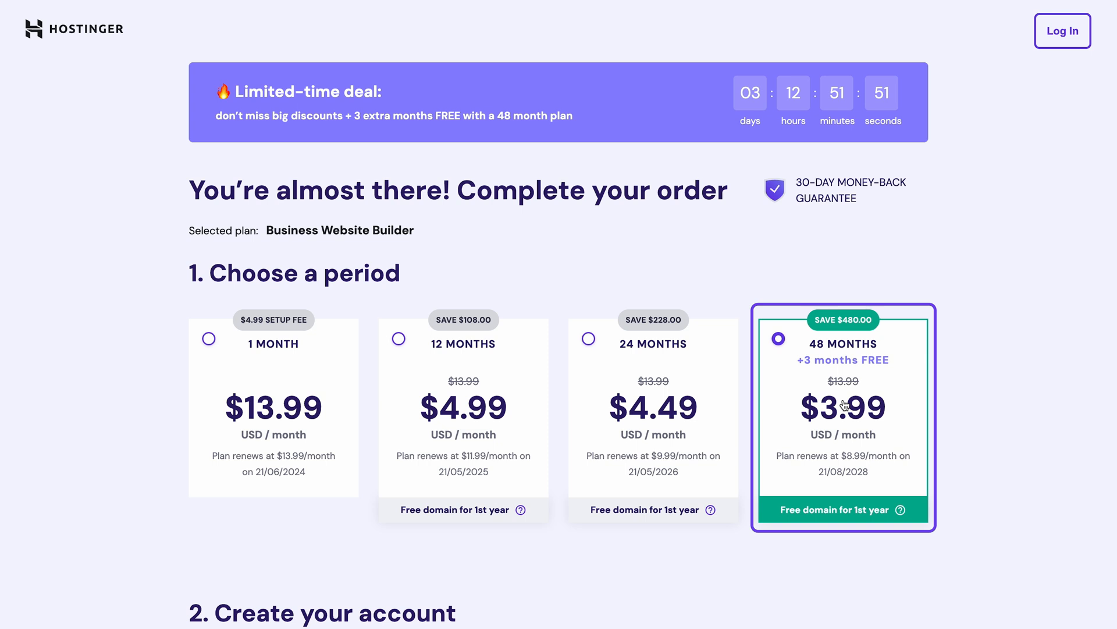
# - Apply coupon WB10 to bring the total to $208.57 and submit secure payment
pyautogui.scroll(-3)
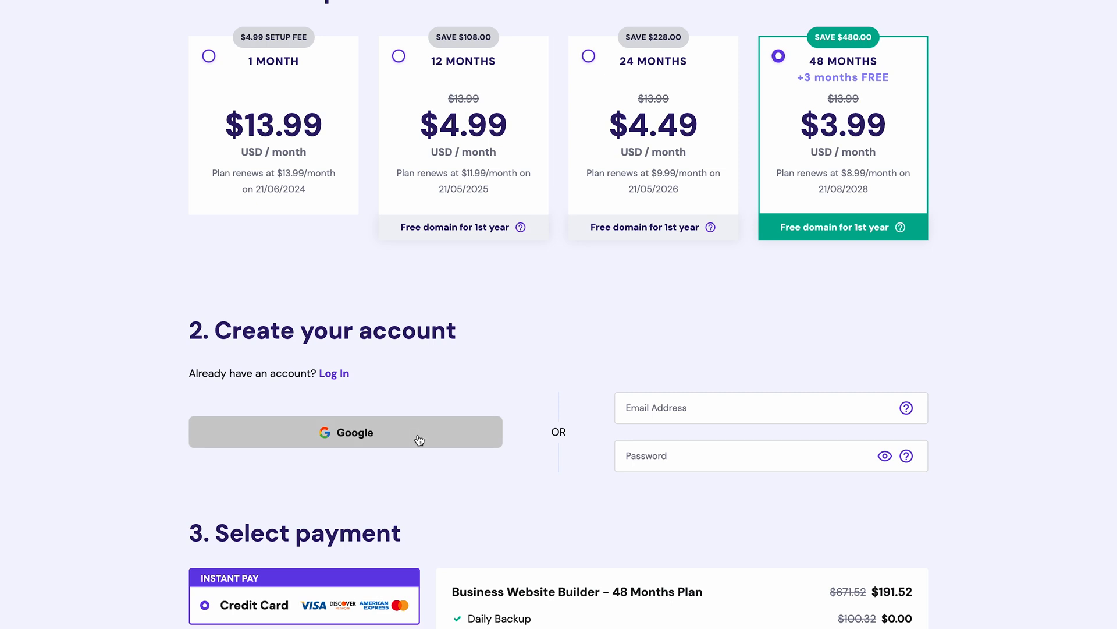
pyautogui.scroll(-3)
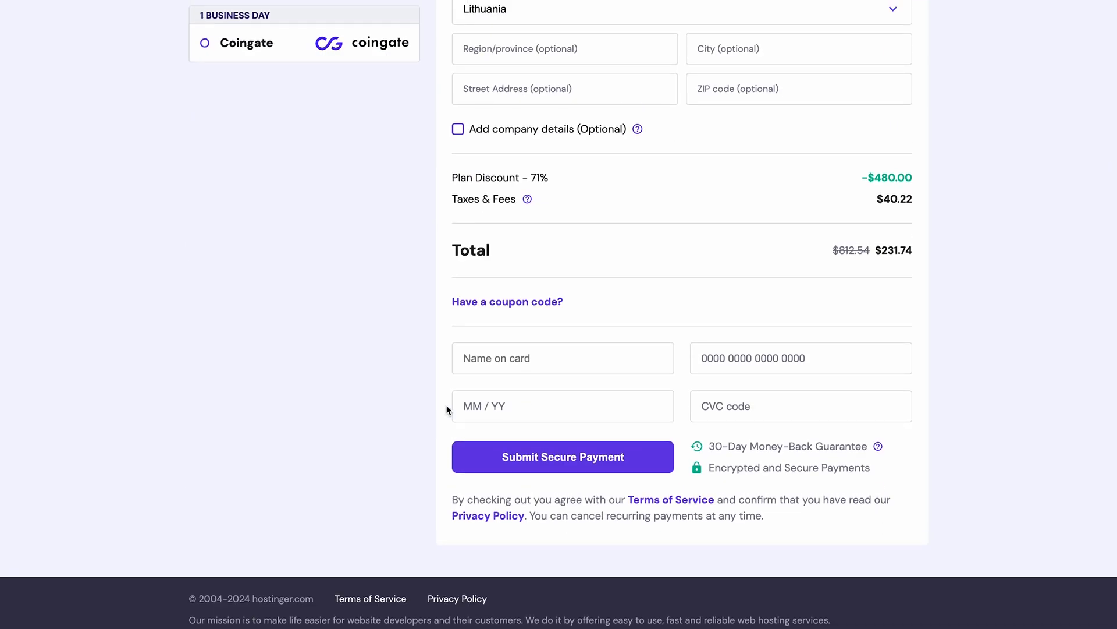
pyautogui.click(506, 301)
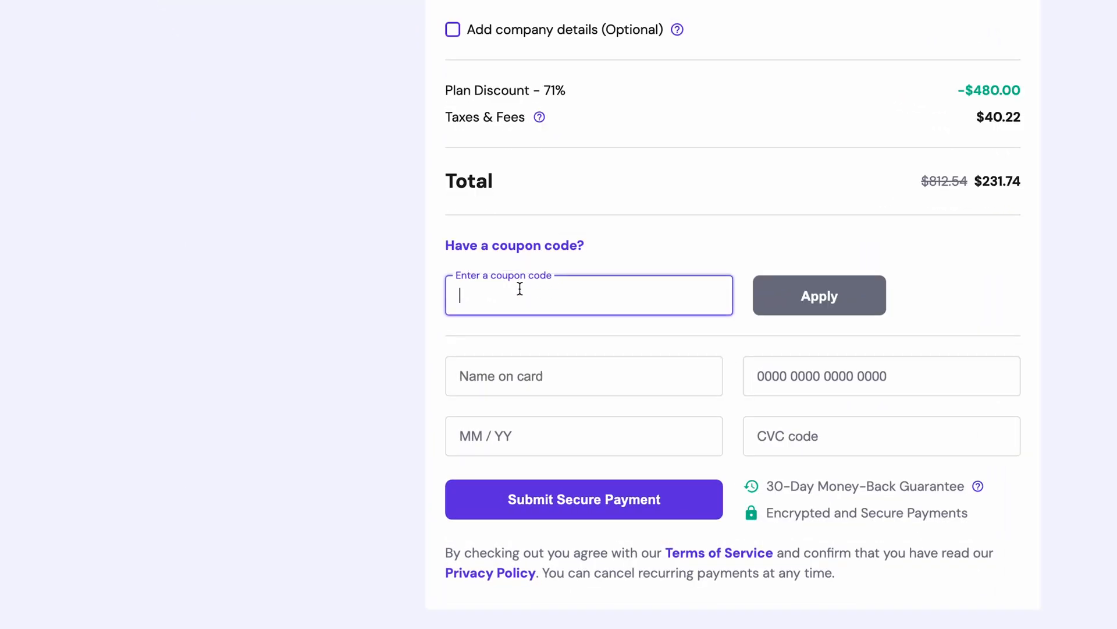
pyautogui.write('WB10')
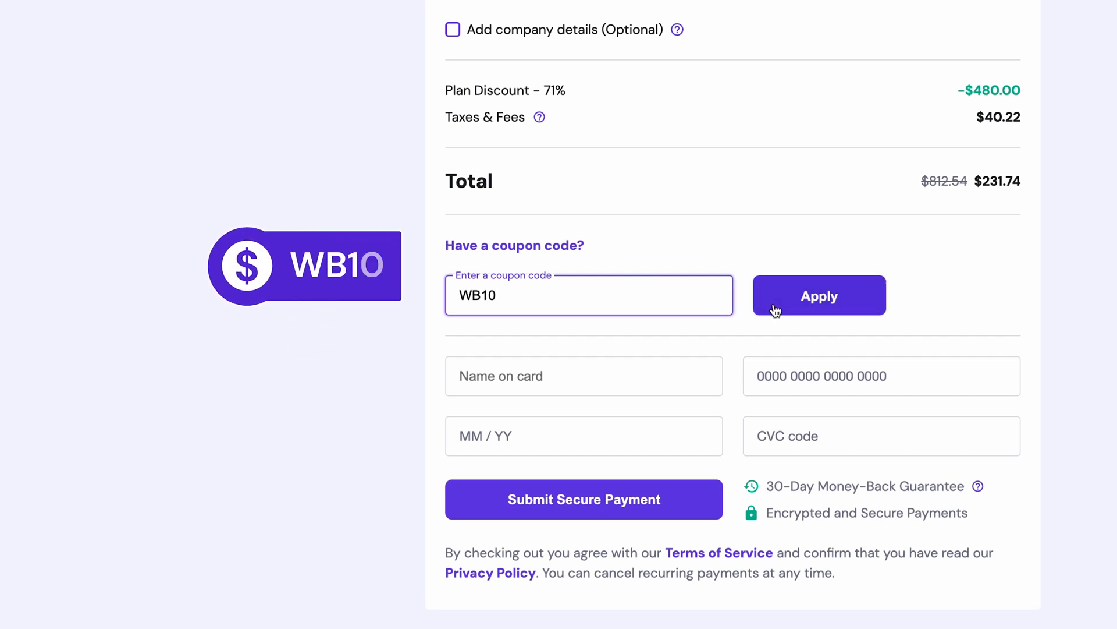
pyautogui.click(819, 295)
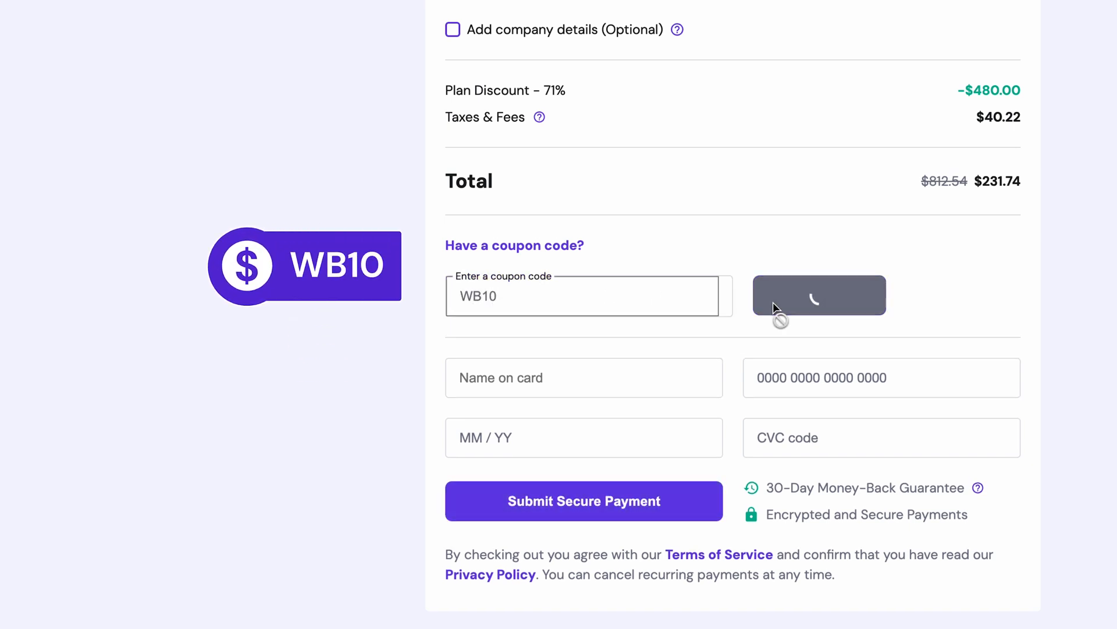
pyautogui.click(818, 295)
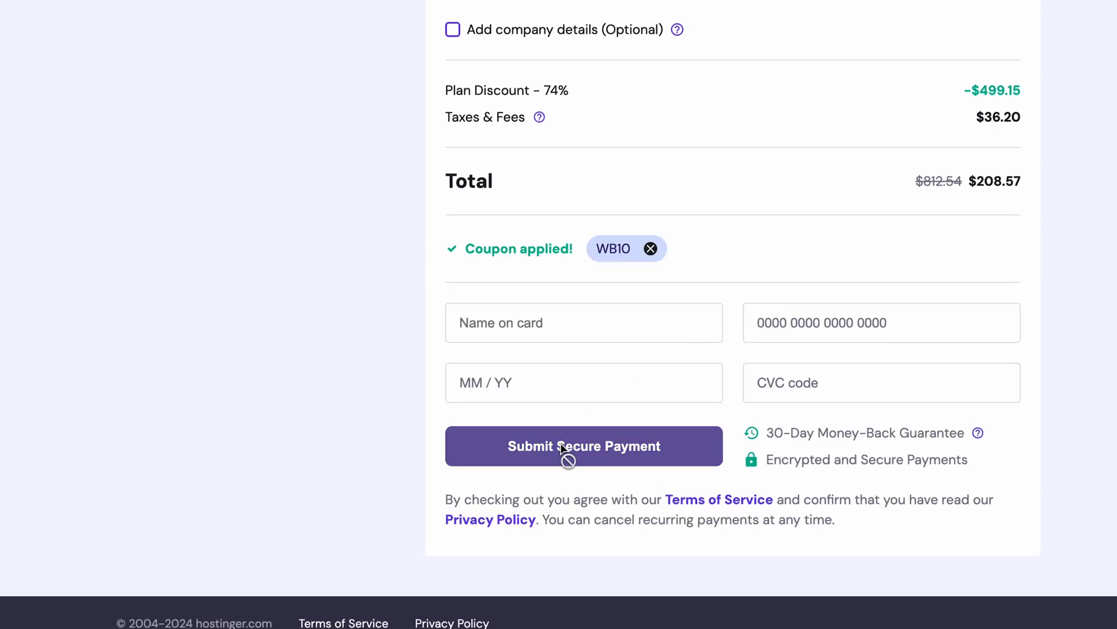
pyautogui.click(583, 445)
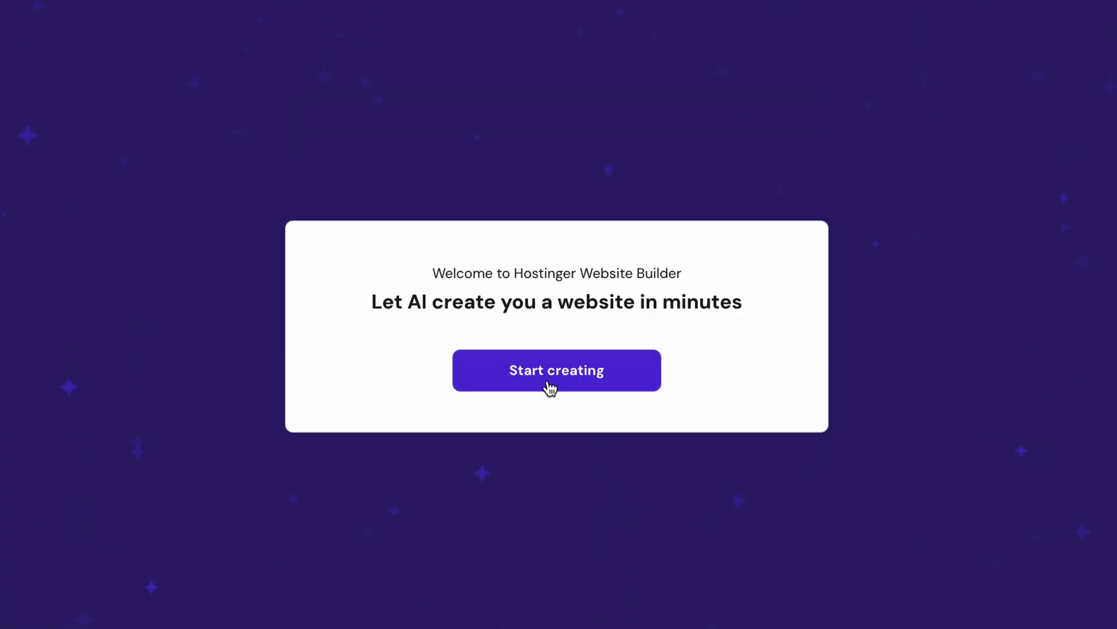
# - Start a new site named 'Edward Business' with Business showcase as the website type
pyautogui.click(556, 370)
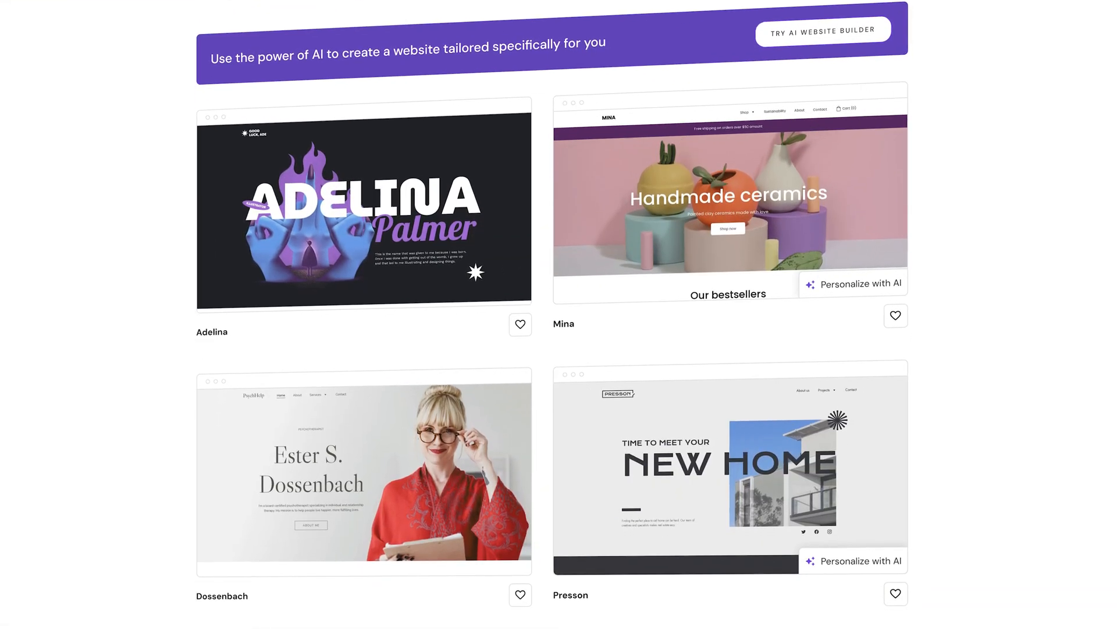
pyautogui.scroll(-3)
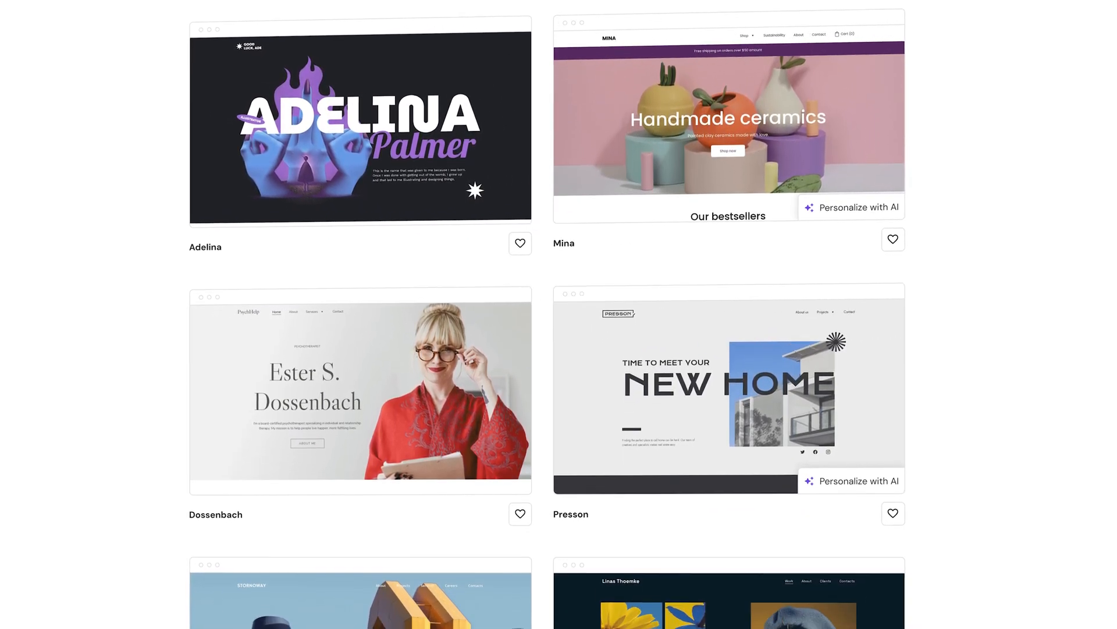
pyautogui.scroll(-3)
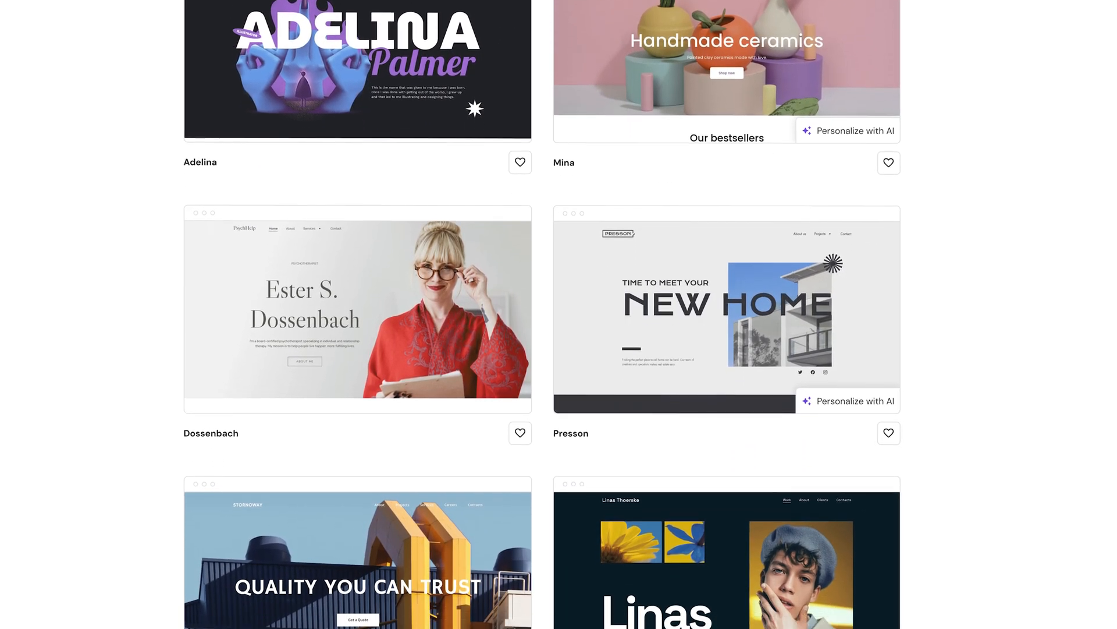
pyautogui.scroll(-3)
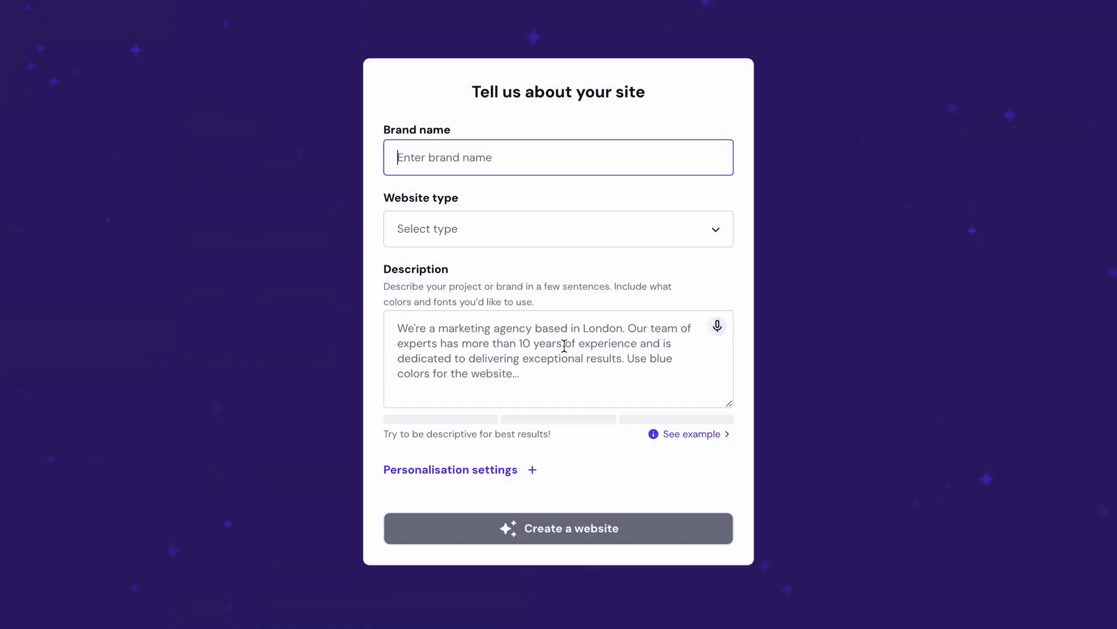
pyautogui.write('Edward Business')
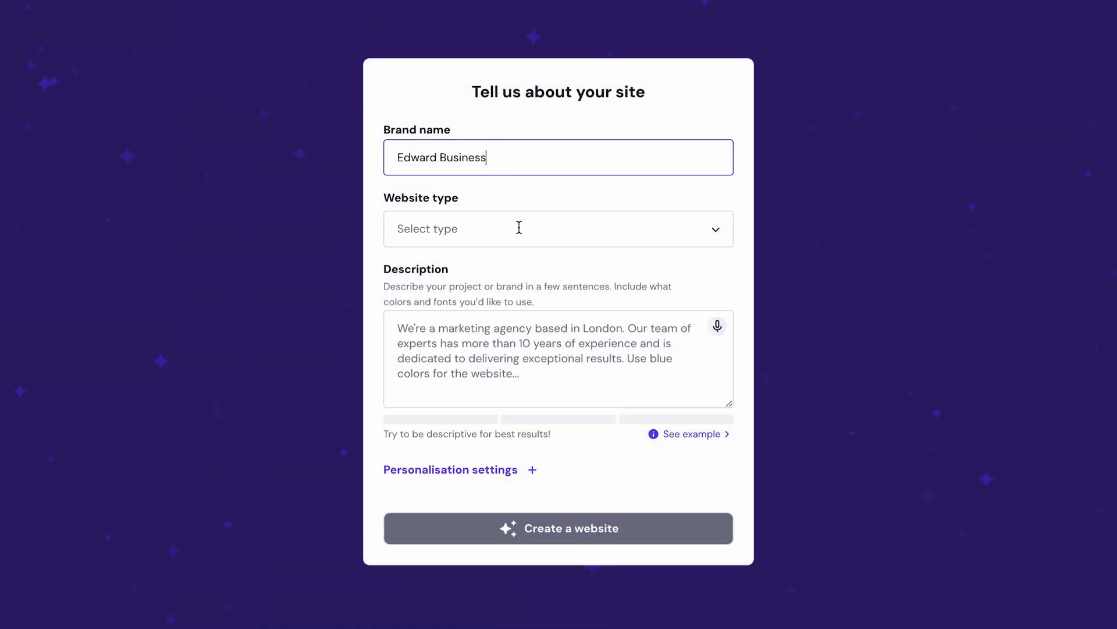
pyautogui.click(558, 228)
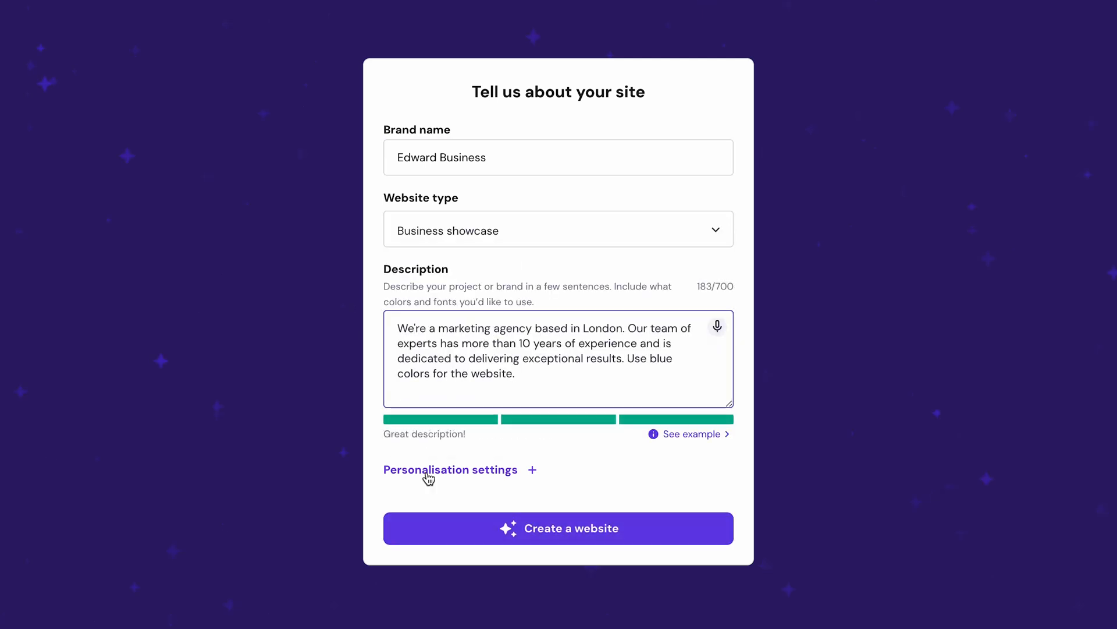
# - Choose My color palette in personalisation settings and generate the website
pyautogui.click(450, 469)
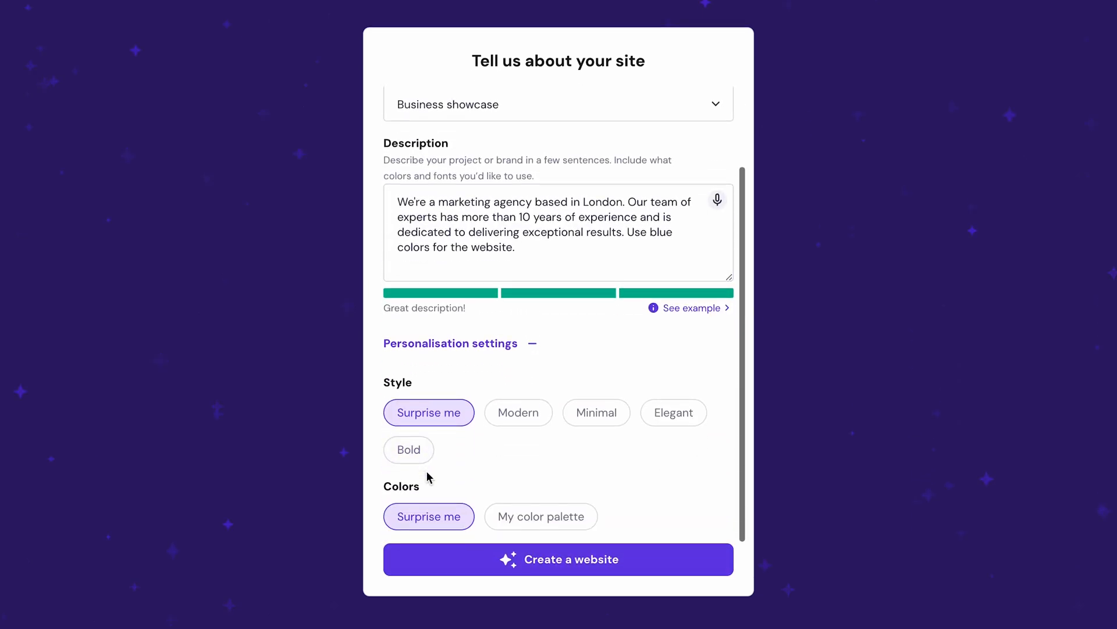
pyautogui.click(540, 516)
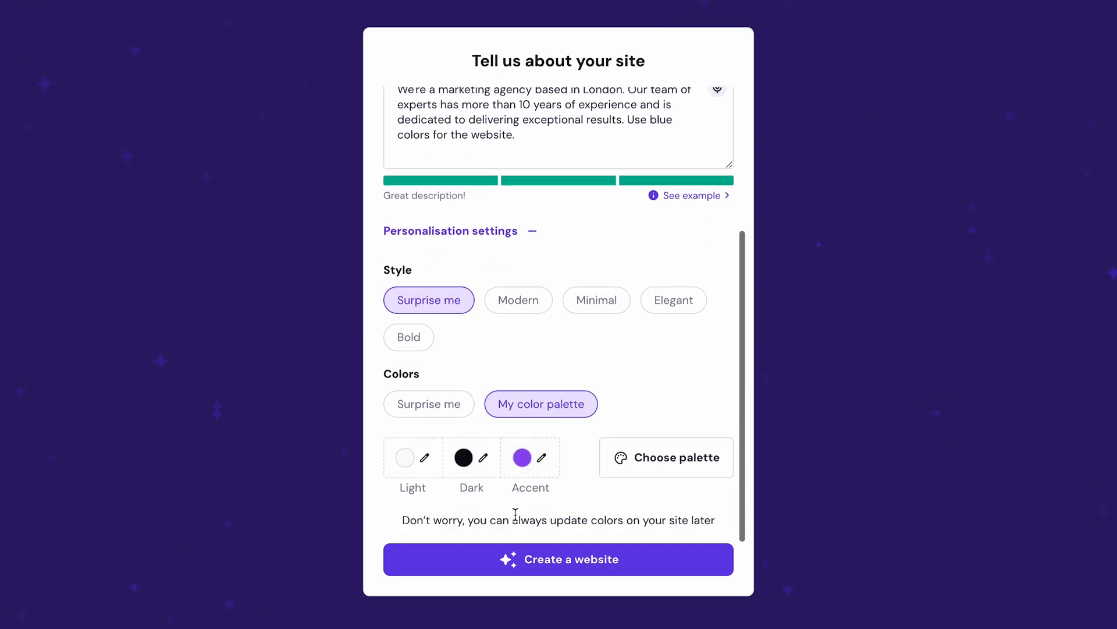
pyautogui.click(558, 558)
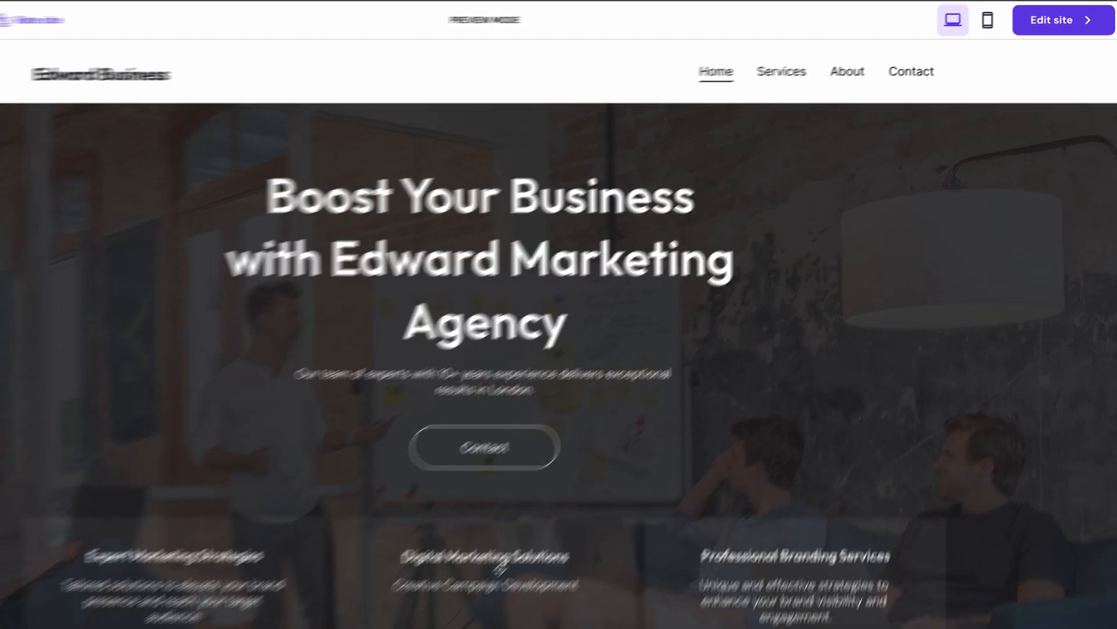
pyautogui.moveTo(1057, 23)
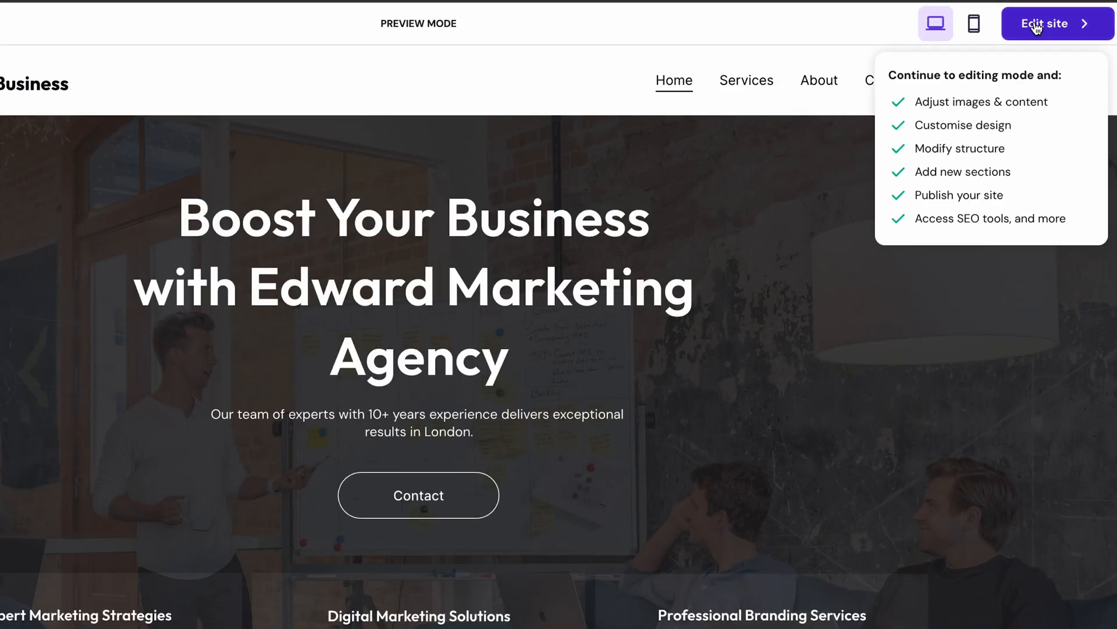
# - Enter the editor, select the hero Contact button and bring up Add elements
pyautogui.click(1055, 24)
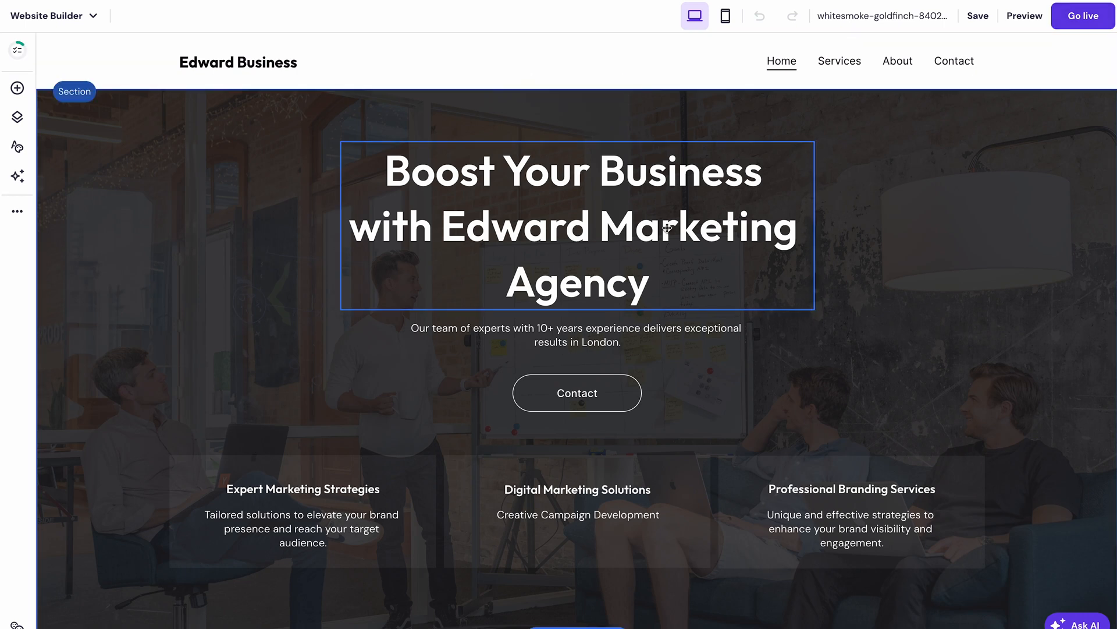
pyautogui.click(570, 228)
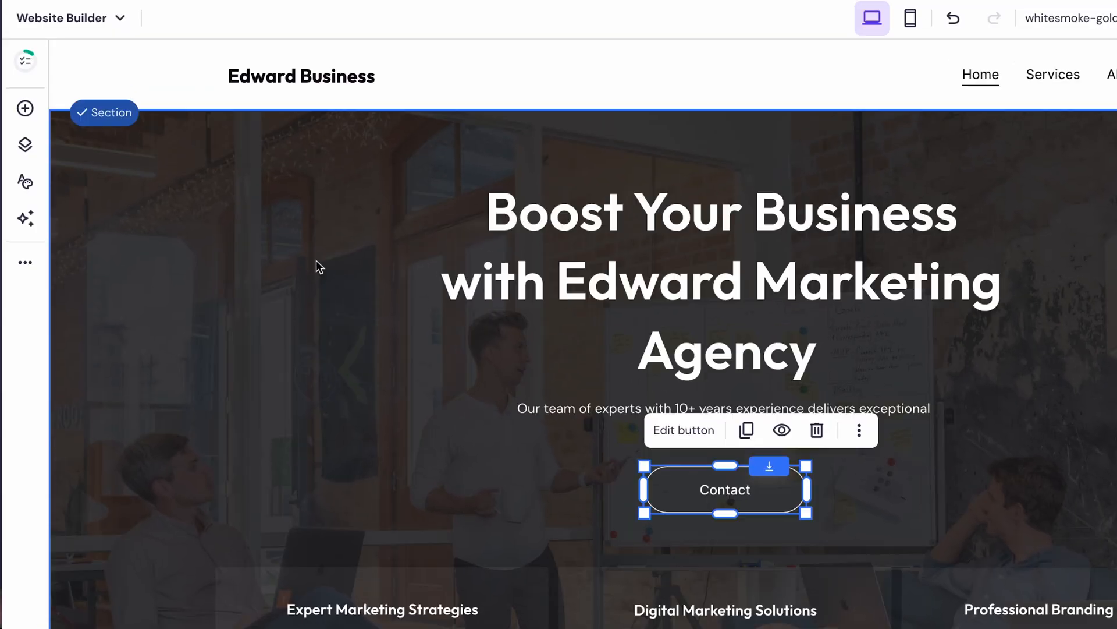
pyautogui.click(24, 108)
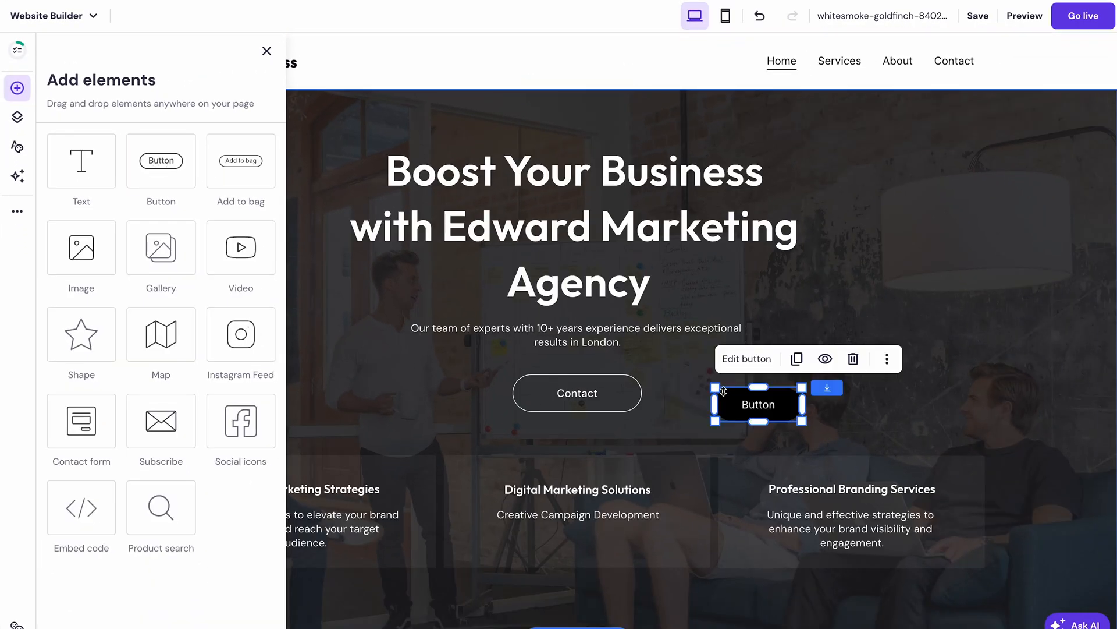
# - Close Add elements and review the Website styles font pairings and button styles
pyautogui.click(267, 51)
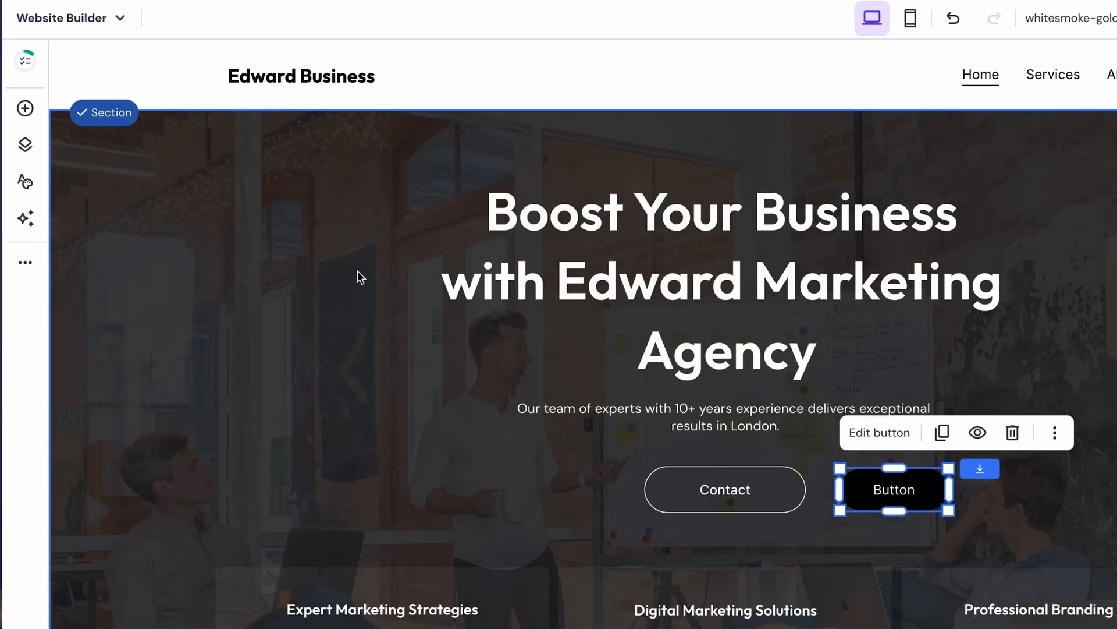
pyautogui.click(25, 181)
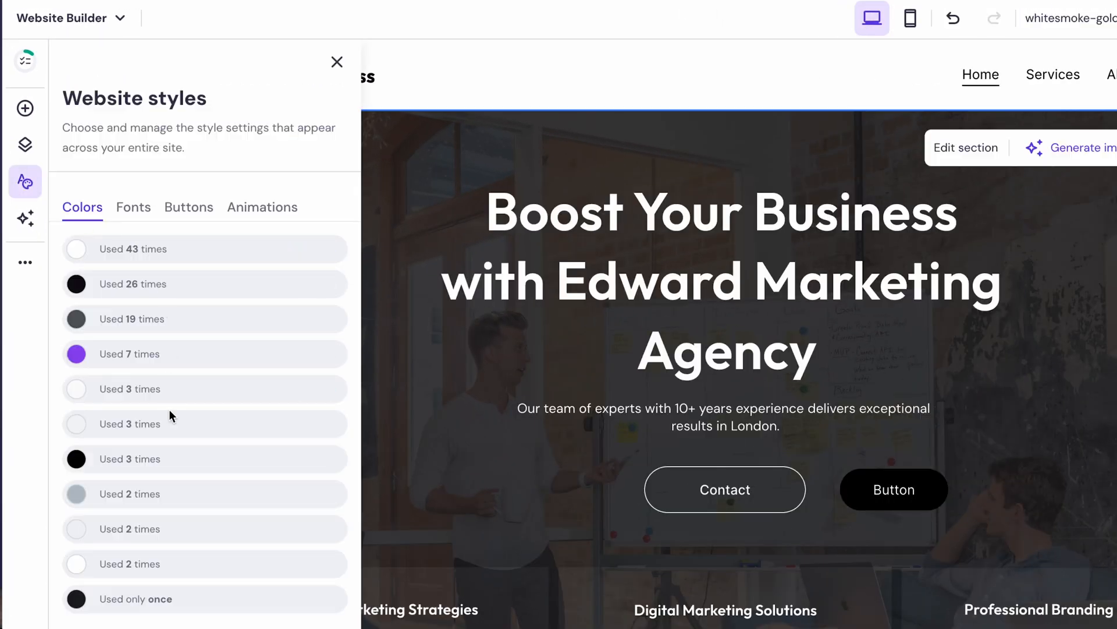
pyautogui.click(133, 207)
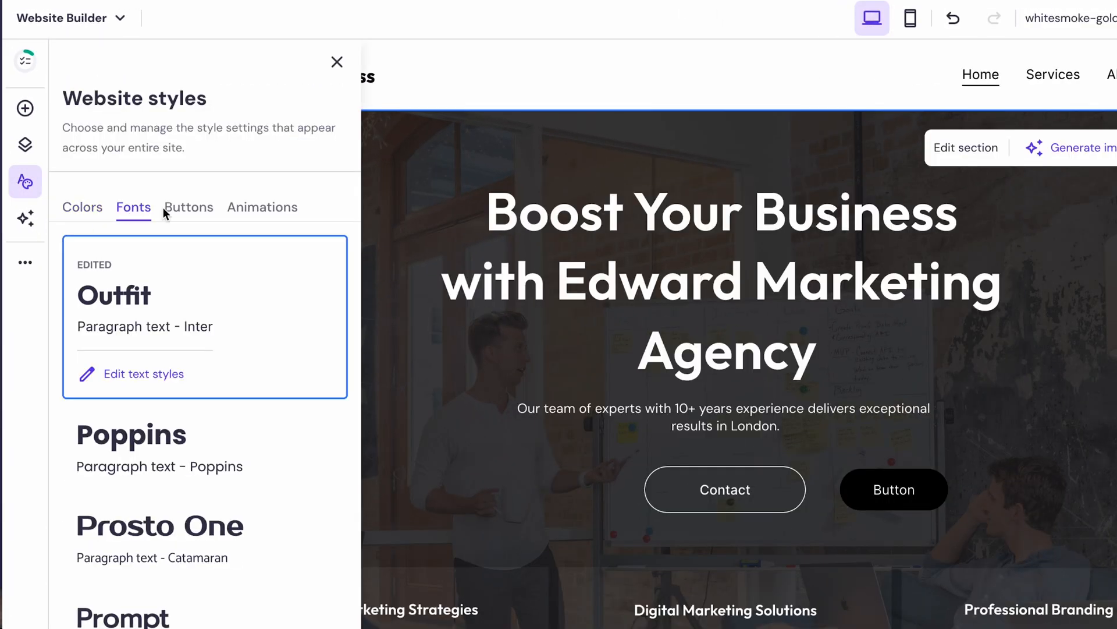
pyautogui.click(261, 207)
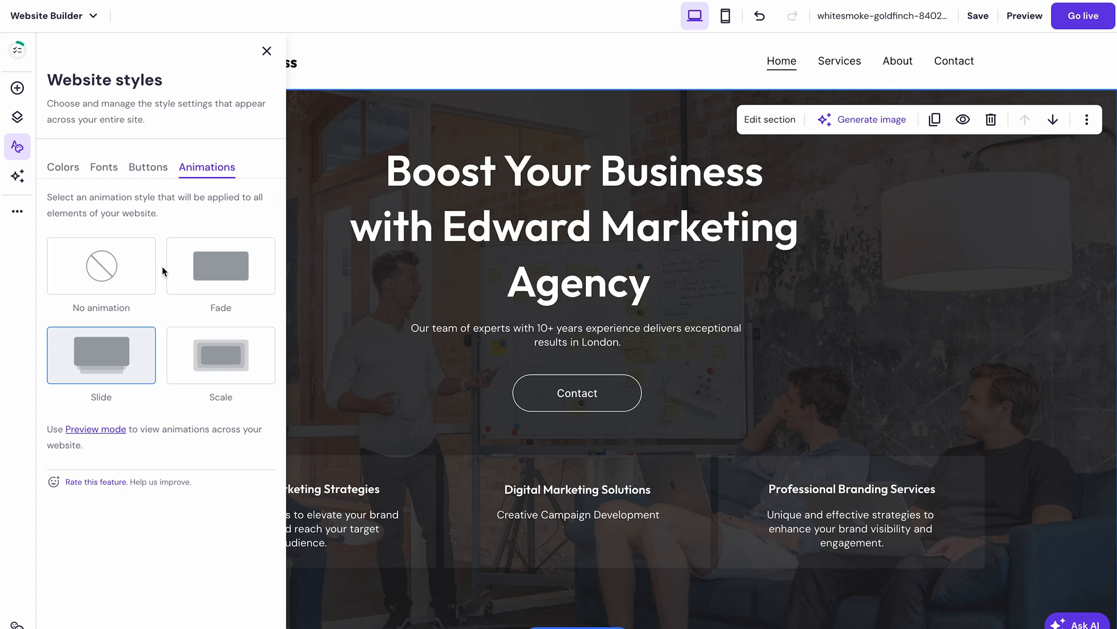
# - Generate an AI About Us page describing the Miami creative design agency
pyautogui.click(17, 145)
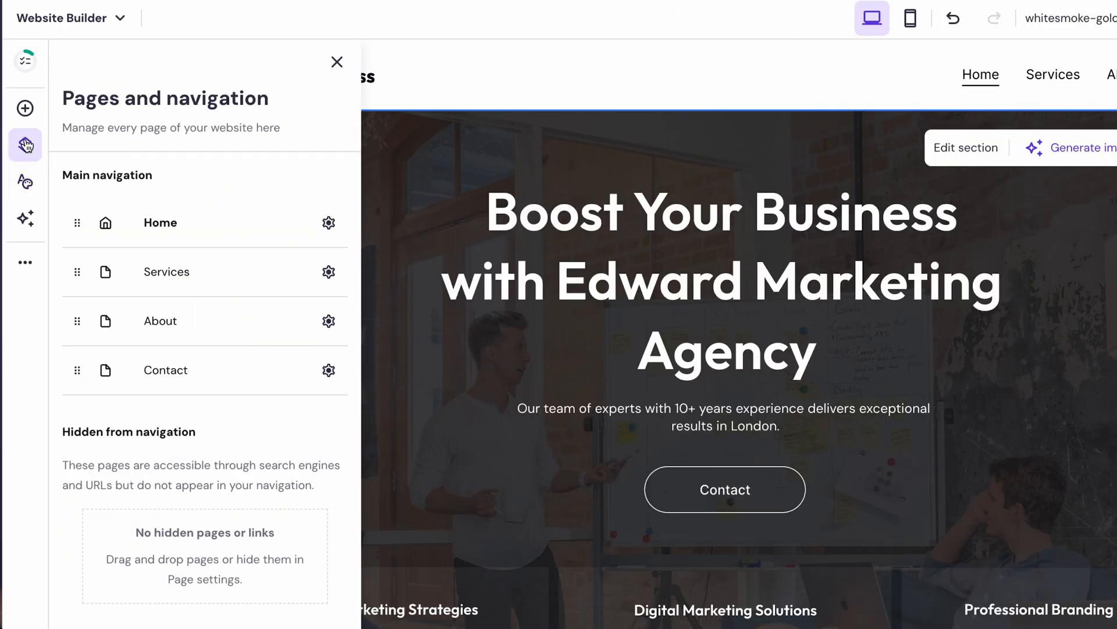
pyautogui.click(122, 596)
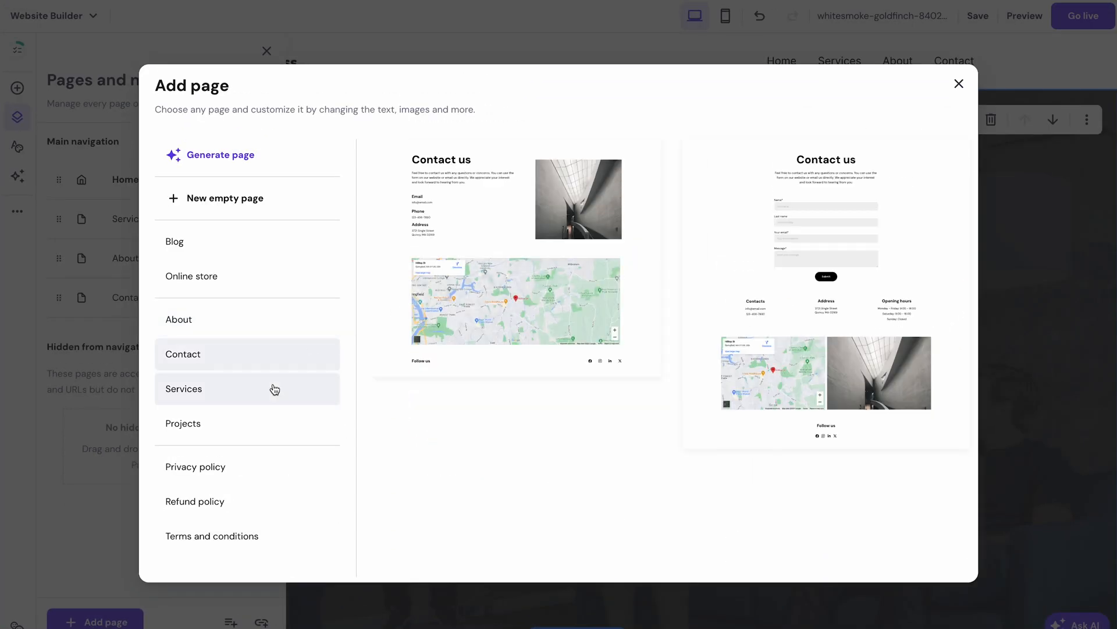
pyautogui.click(184, 389)
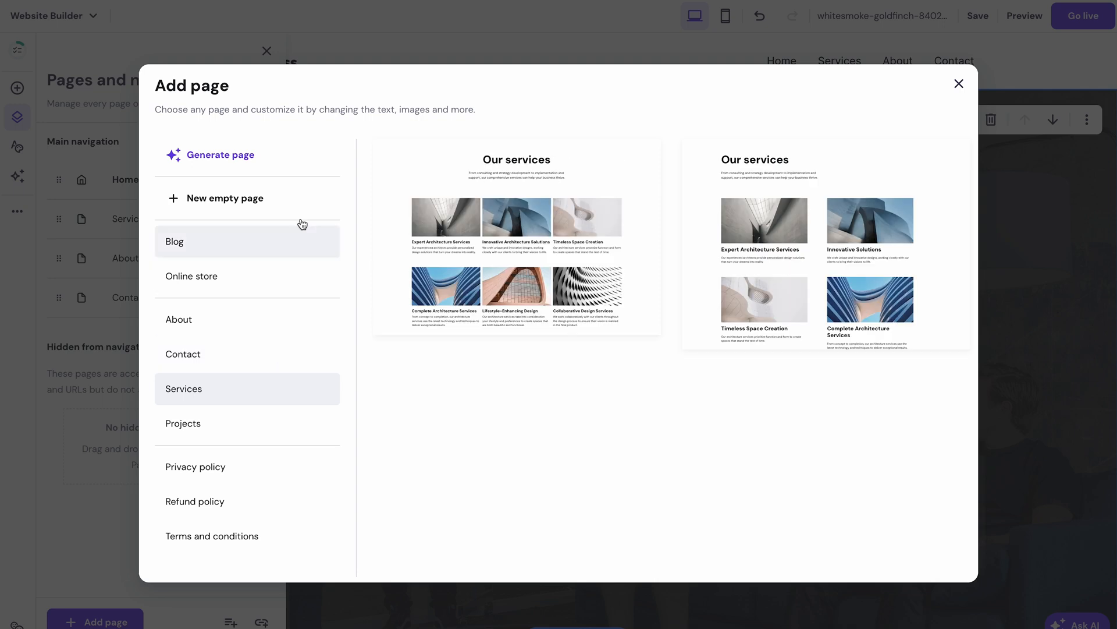
pyautogui.click(219, 155)
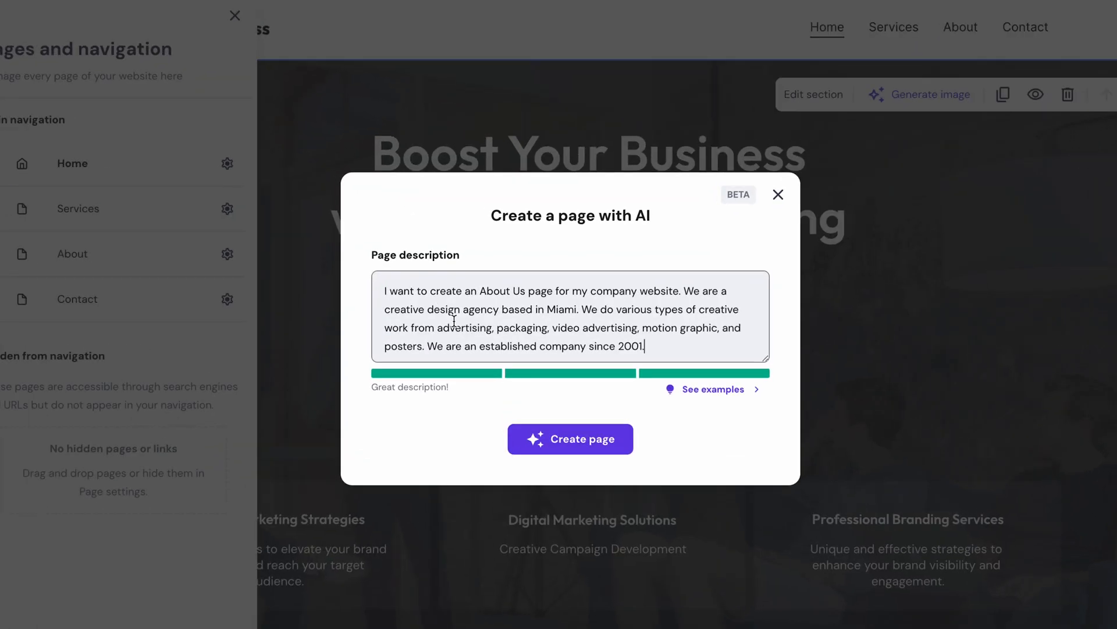
pyautogui.click(570, 438)
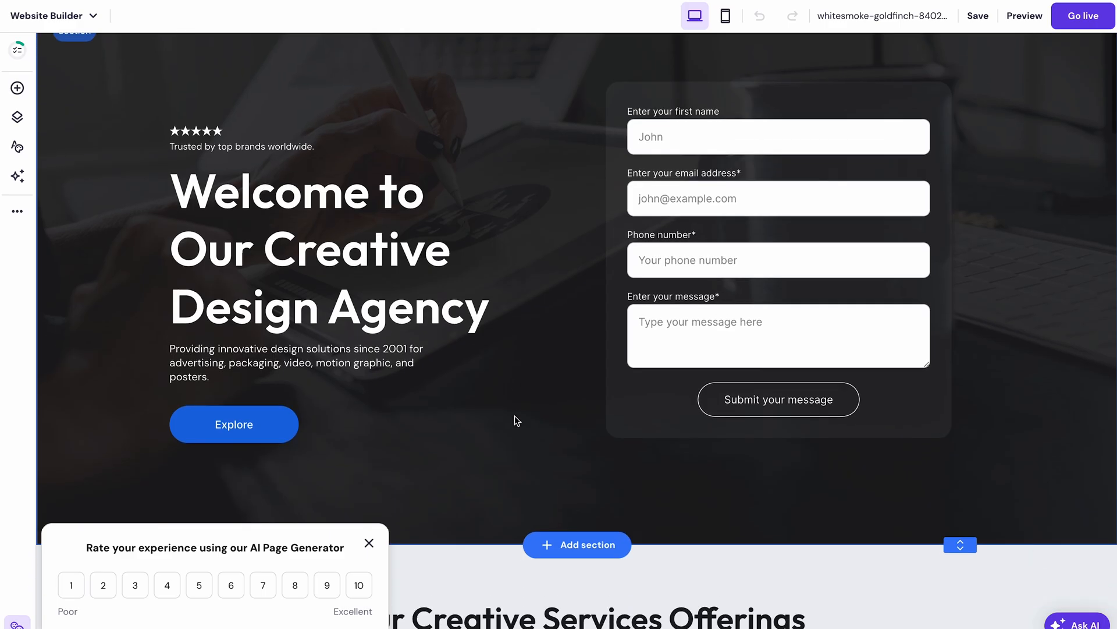
# - Browse the headline section layouts, then close the Add new section dialog
pyautogui.scroll(-3)
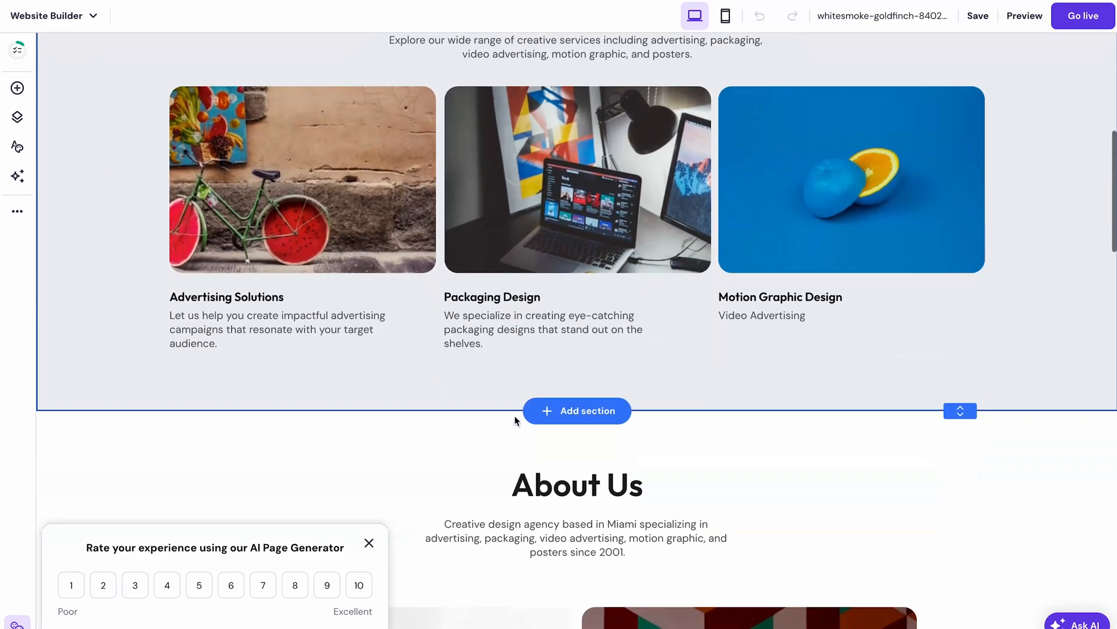
pyautogui.scroll(-3)
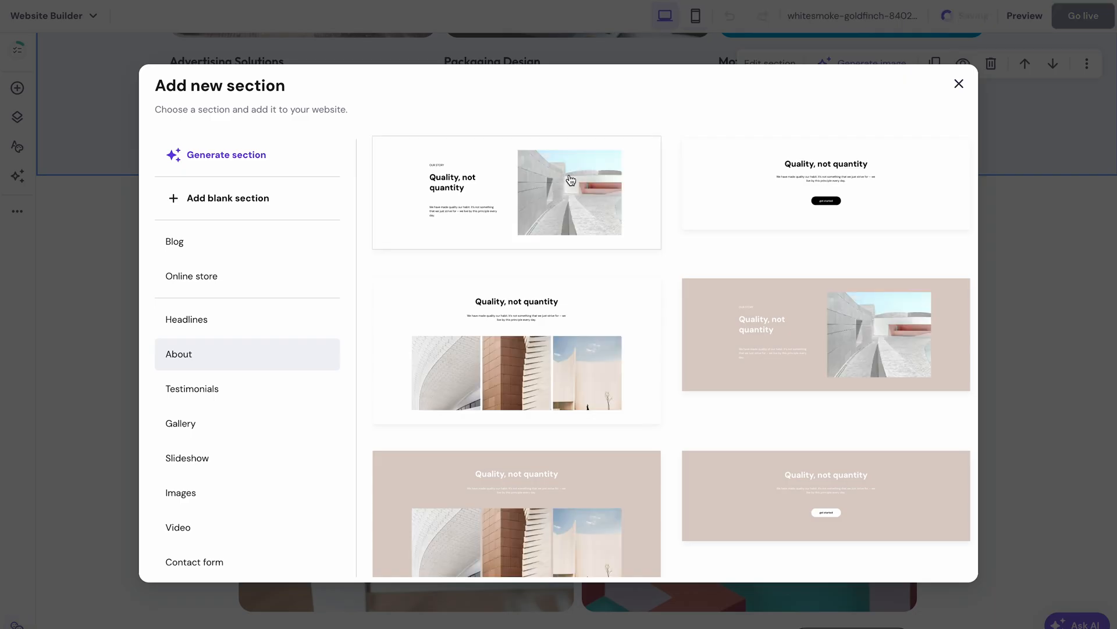
pyautogui.click(187, 319)
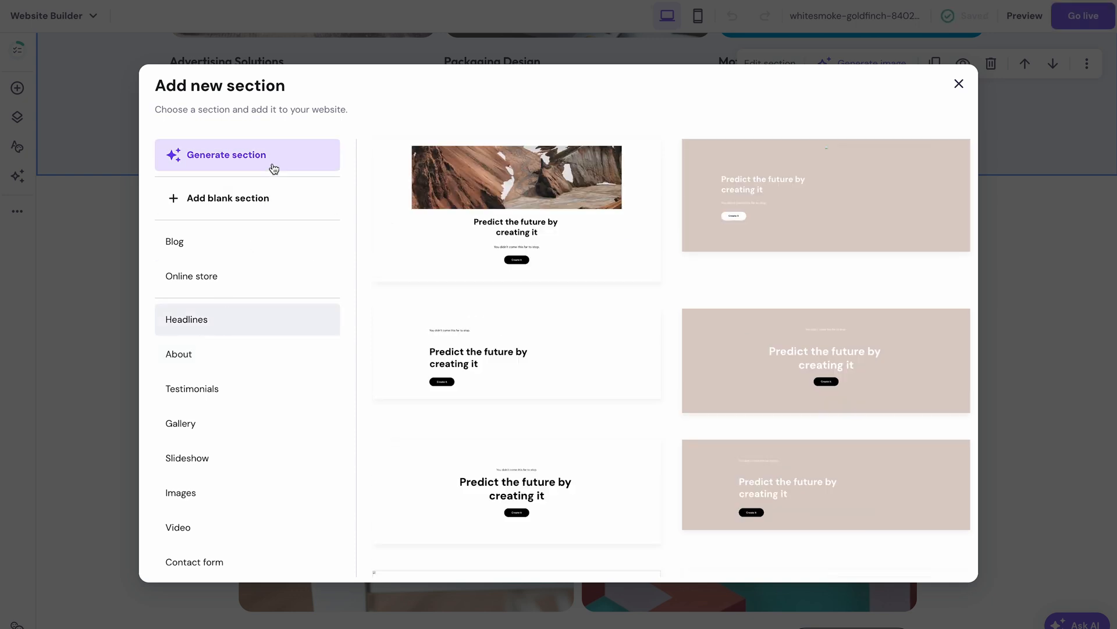
pyautogui.click(959, 83)
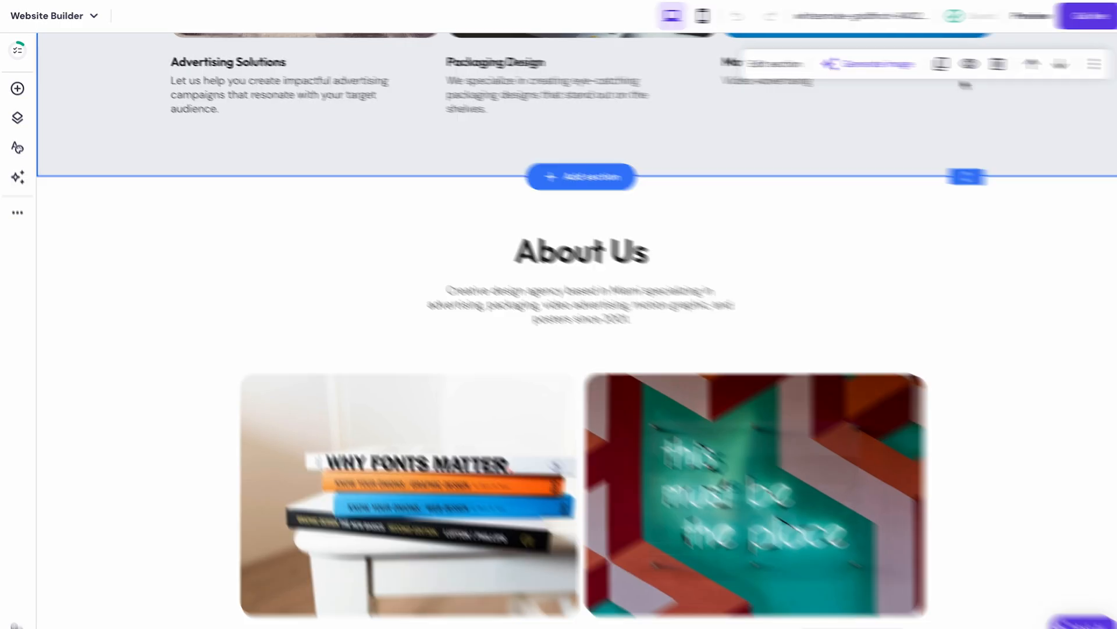
# - Nest the new About page under About, check its settings, and preview the site
pyautogui.click(17, 147)
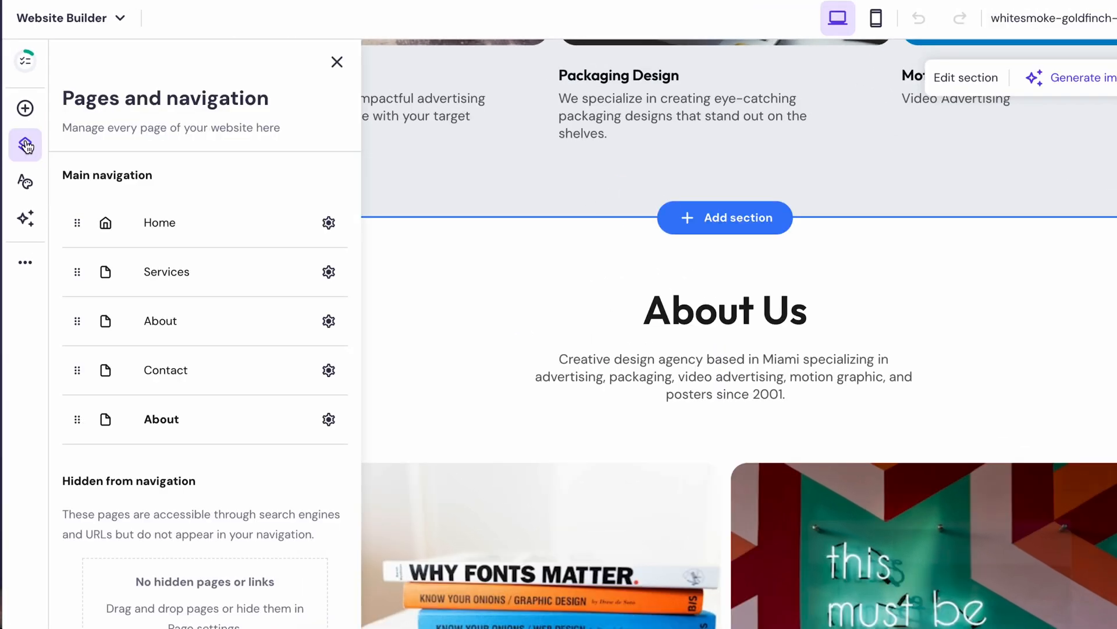
pyautogui.moveTo(76, 419); pyautogui.dragTo(142, 331)
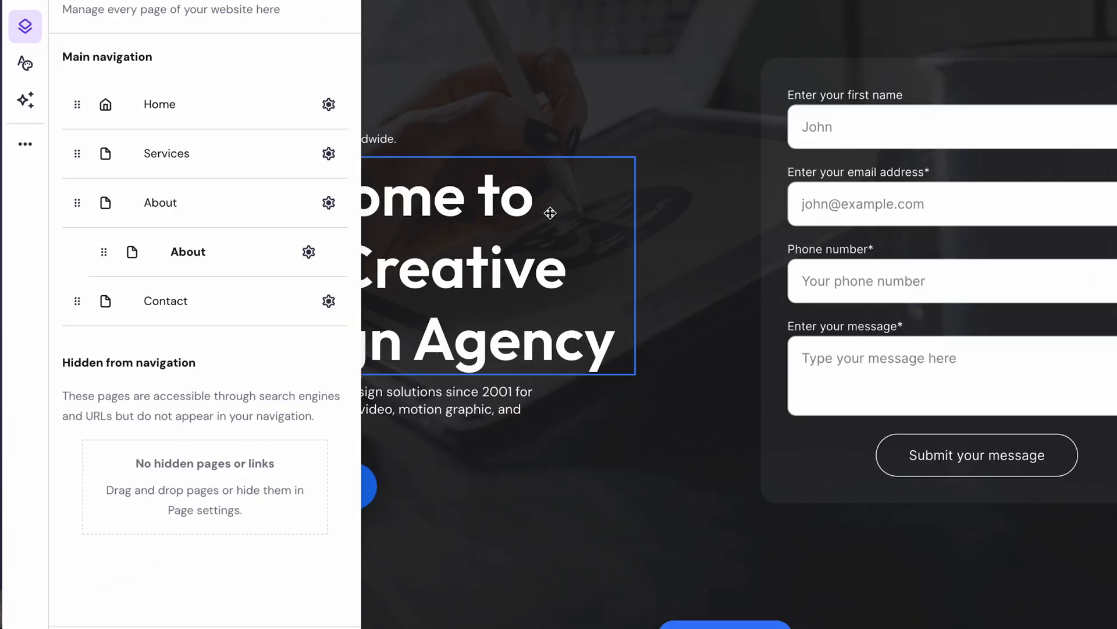
pyautogui.click(308, 250)
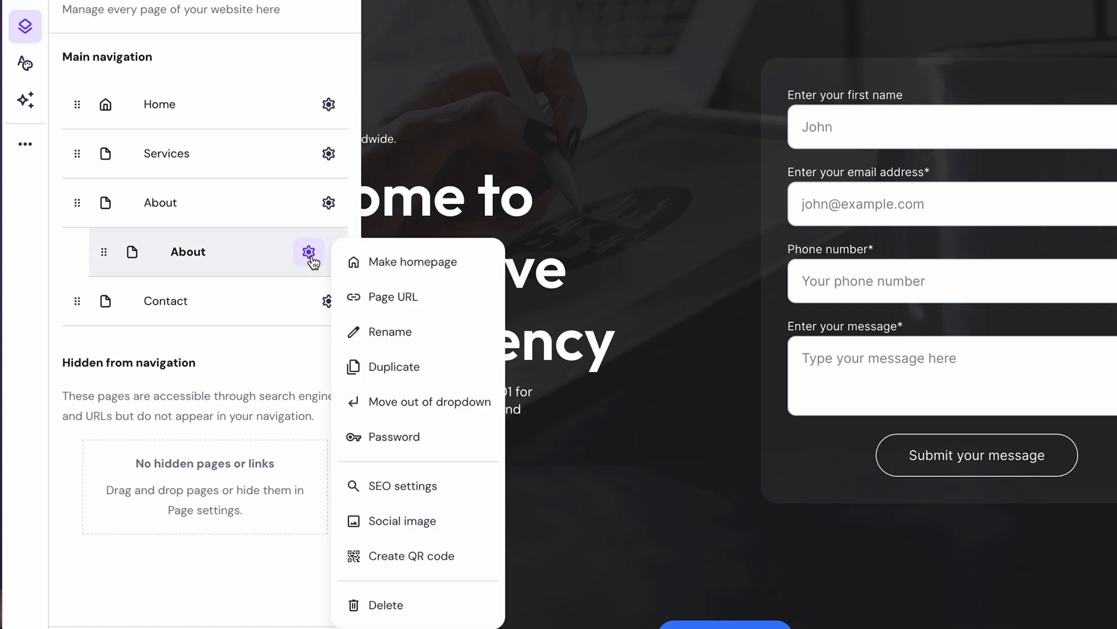
pyautogui.click(413, 556)
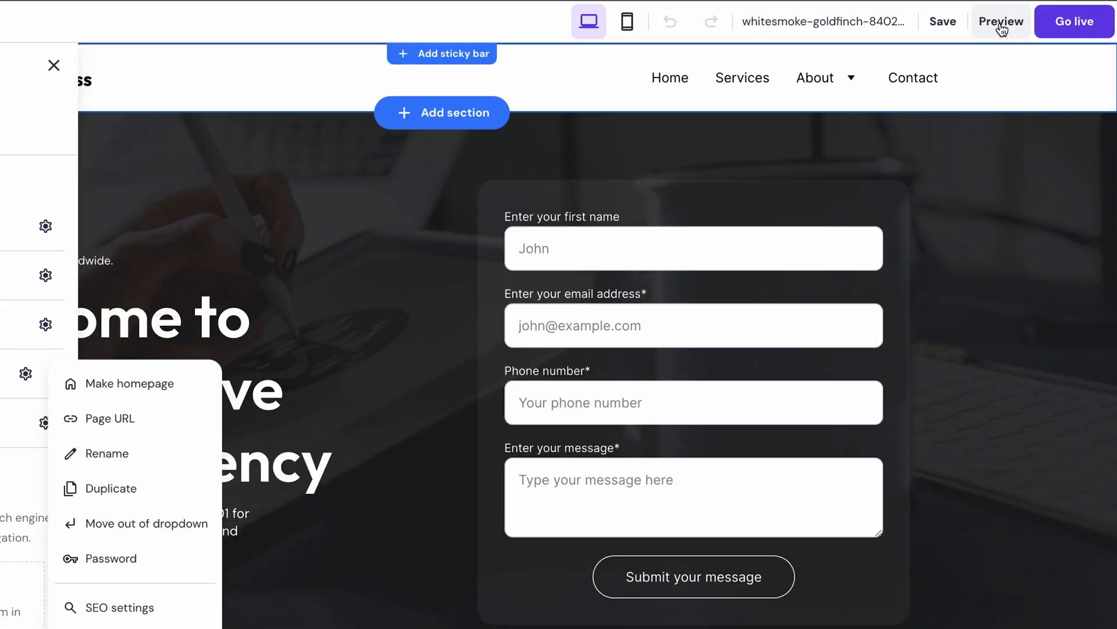
pyautogui.click(1000, 21)
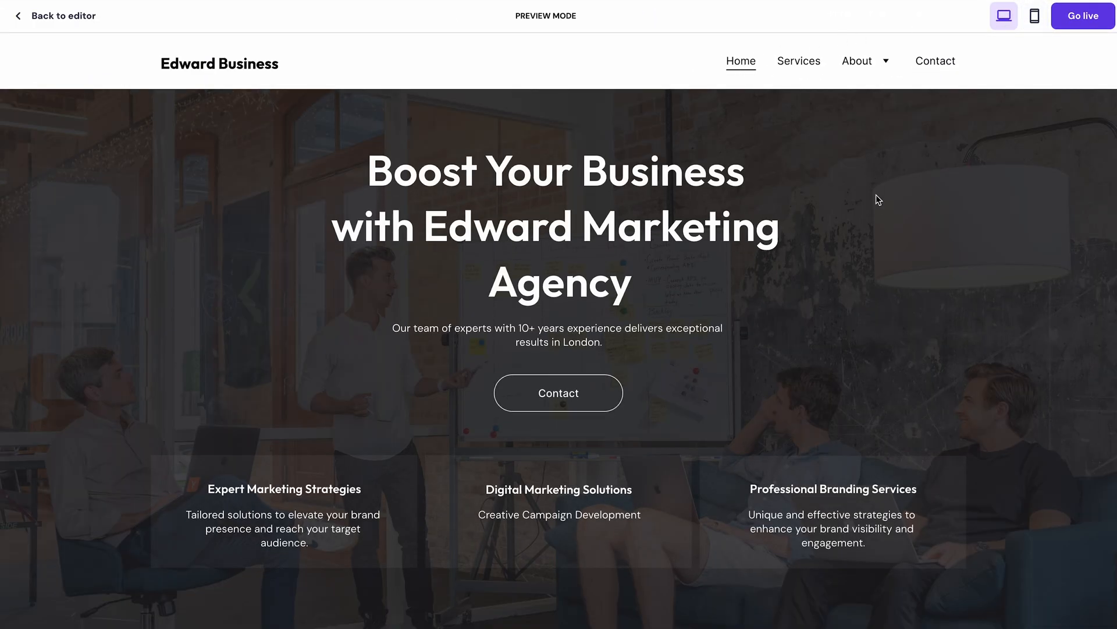
# - Scroll through the home page preview
pyautogui.scroll(-3)
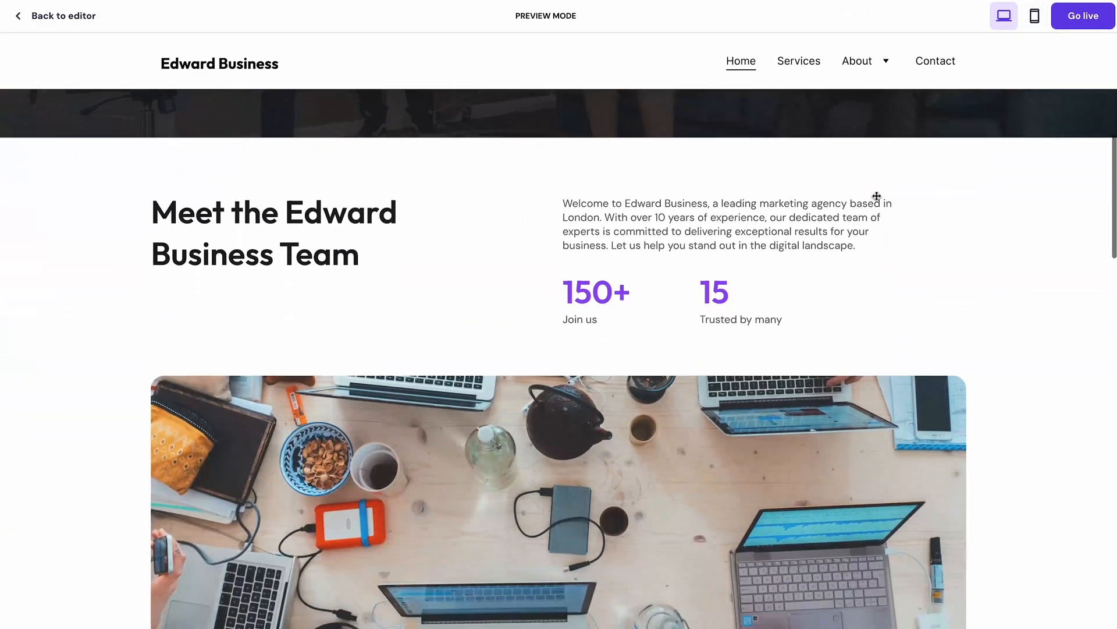
pyautogui.scroll(-3)
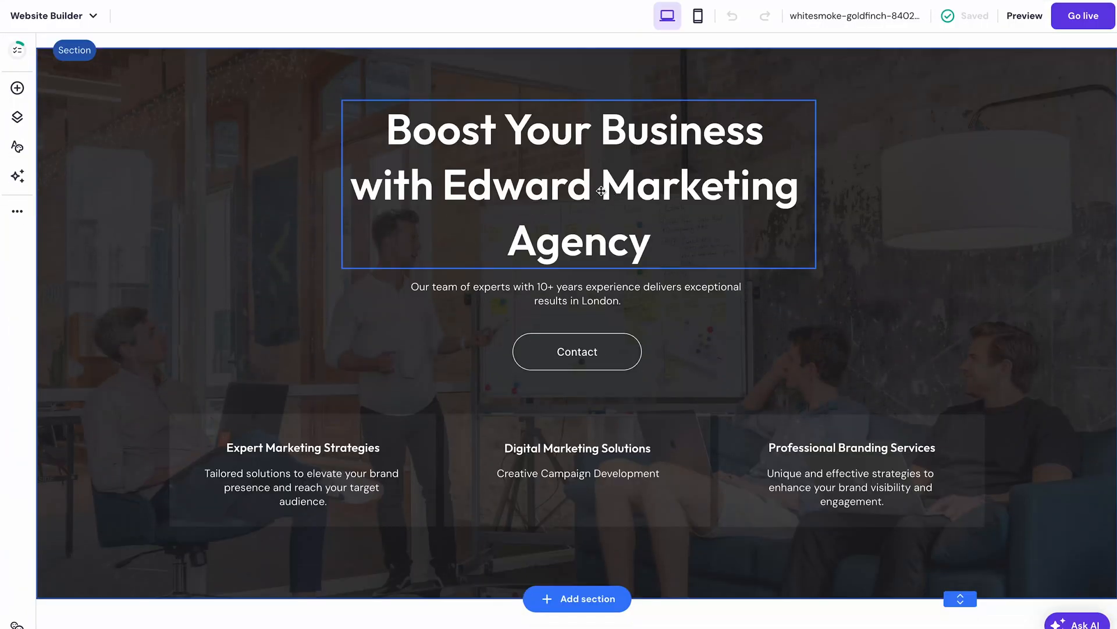
# - Select the hero headline and bring up the AI Writer for it
pyautogui.doubleClick(578, 185)
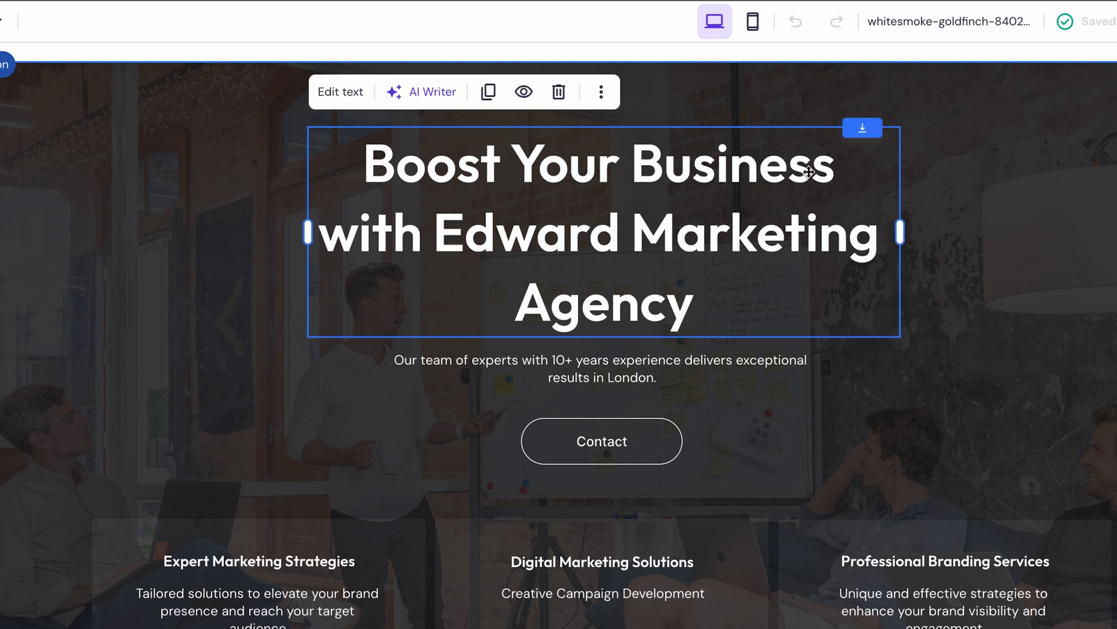
pyautogui.click(421, 91)
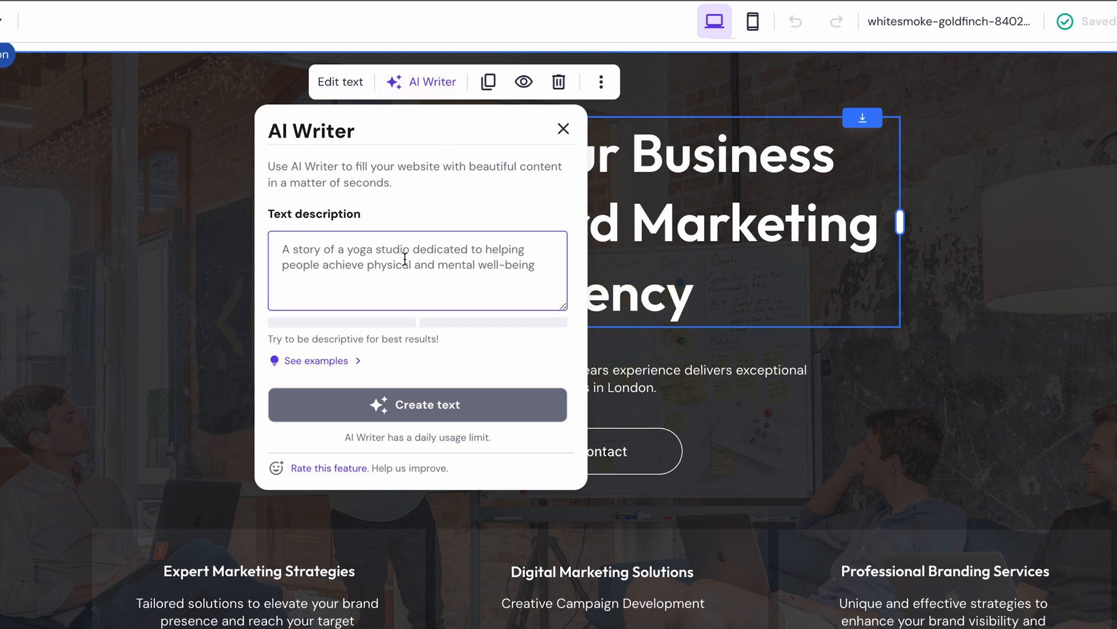
# - Generate an AI hero story about a marketing agency helping people earn money
pyautogui.write('A story about business marketing agencing to helping people achieve and earn the money.')
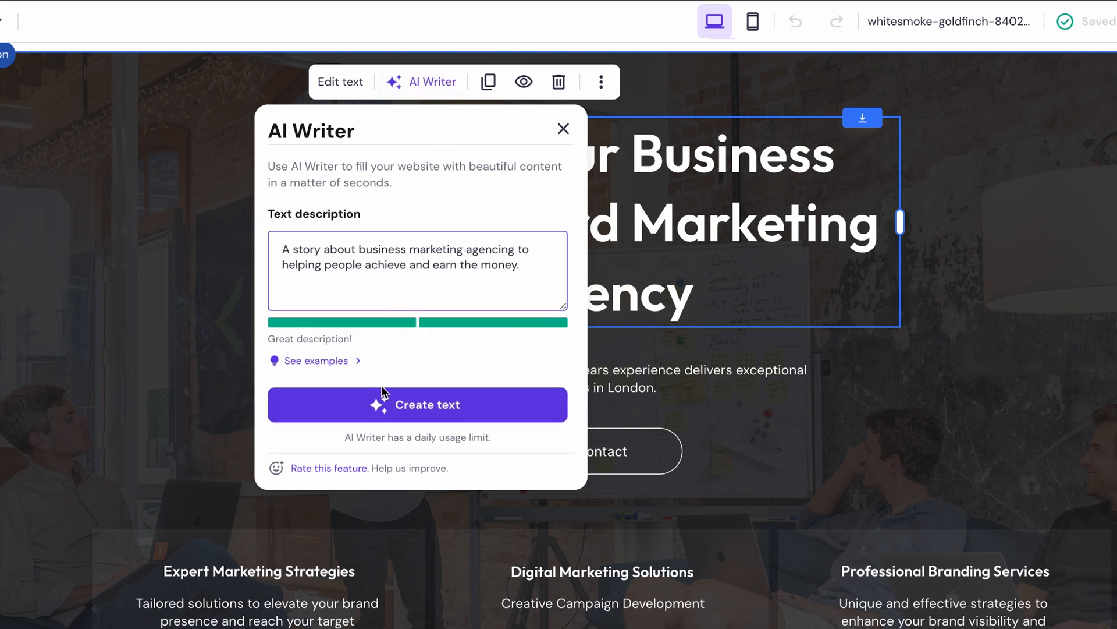
pyautogui.click(417, 406)
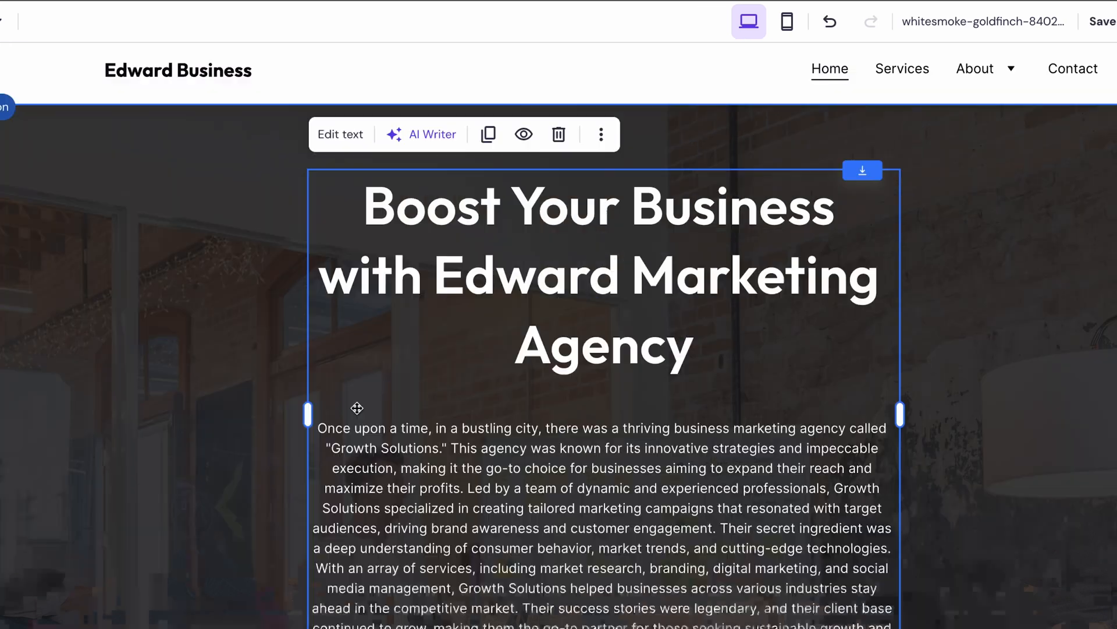
pyautogui.scroll(-3)
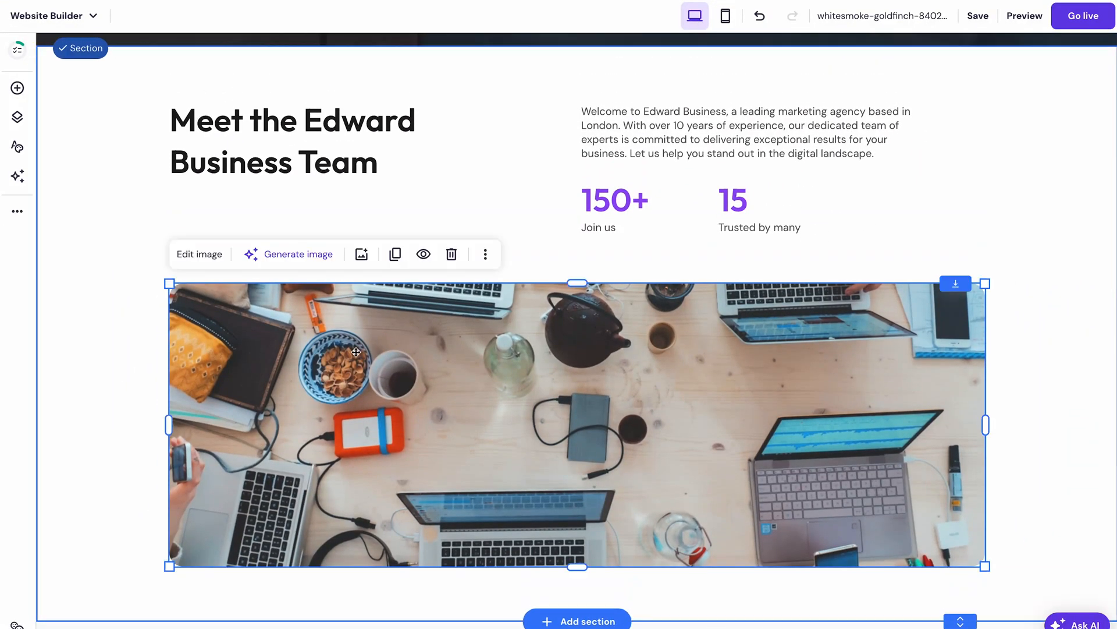
pyautogui.click(299, 254)
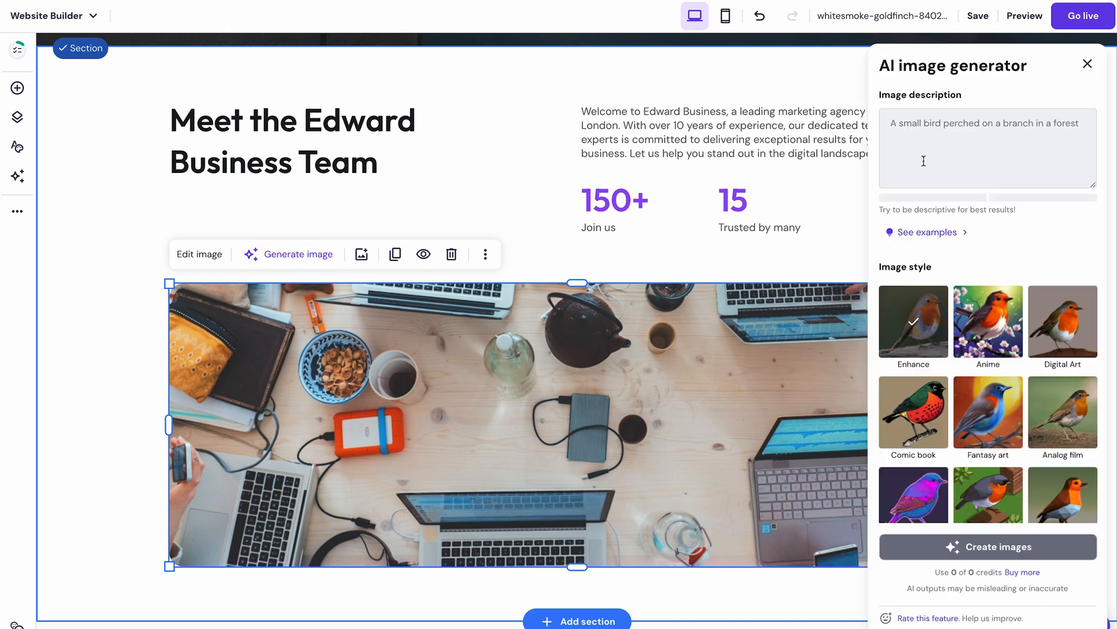
pyautogui.click(927, 232)
pyautogui.write('A portrait of a person with a business marketing agency')
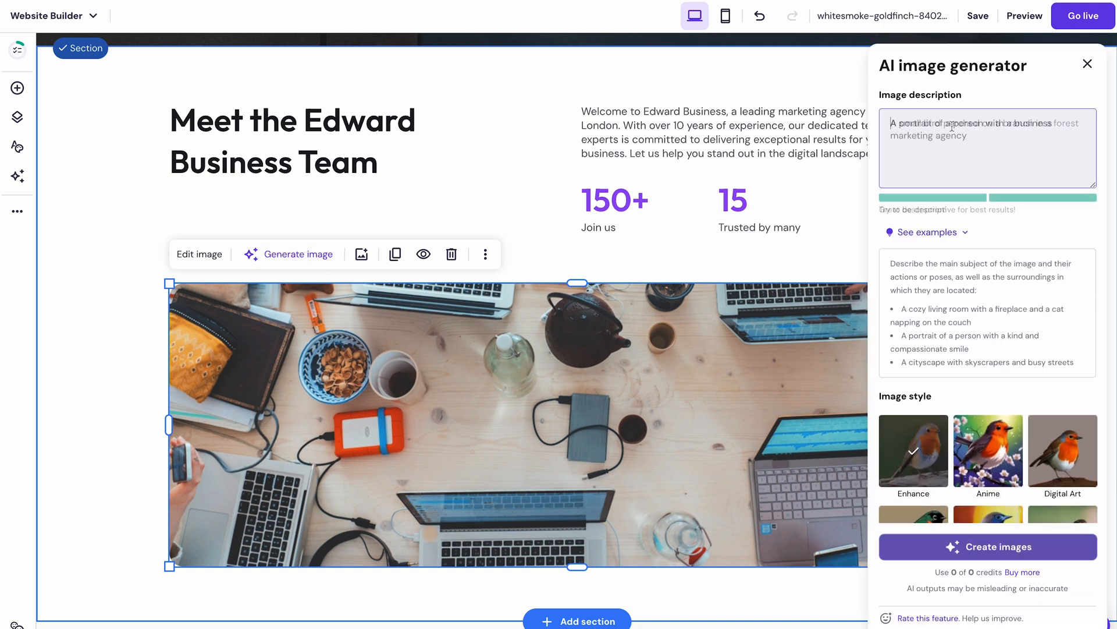
pyautogui.scroll(-3)
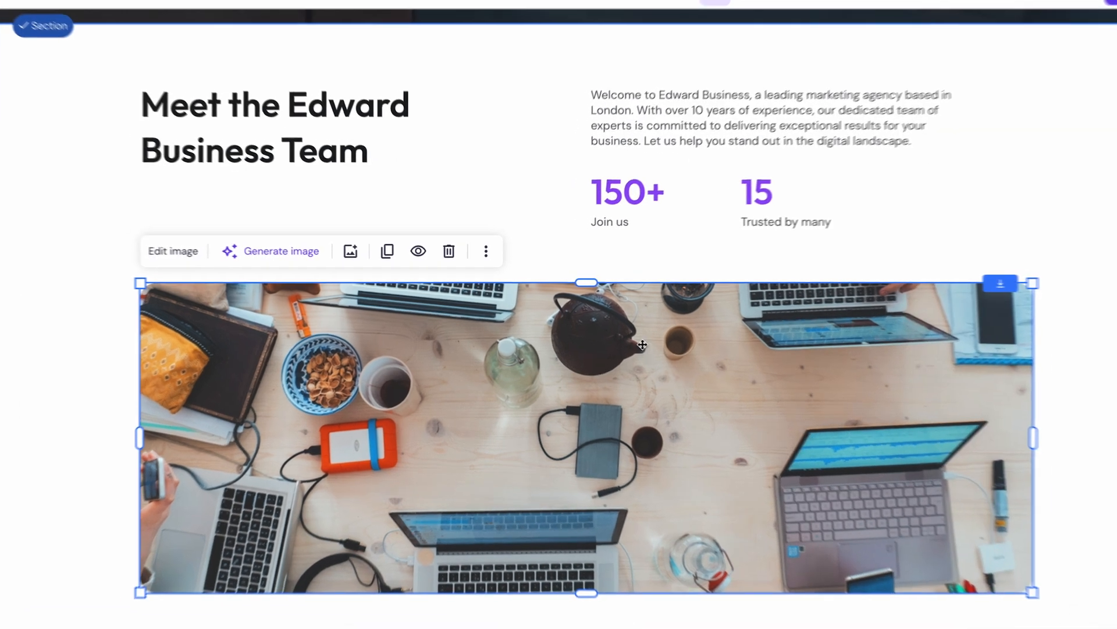
# - Browse the stored AI images as team photo replacements, then bring up the AI Assistant
pyautogui.scroll(-3)
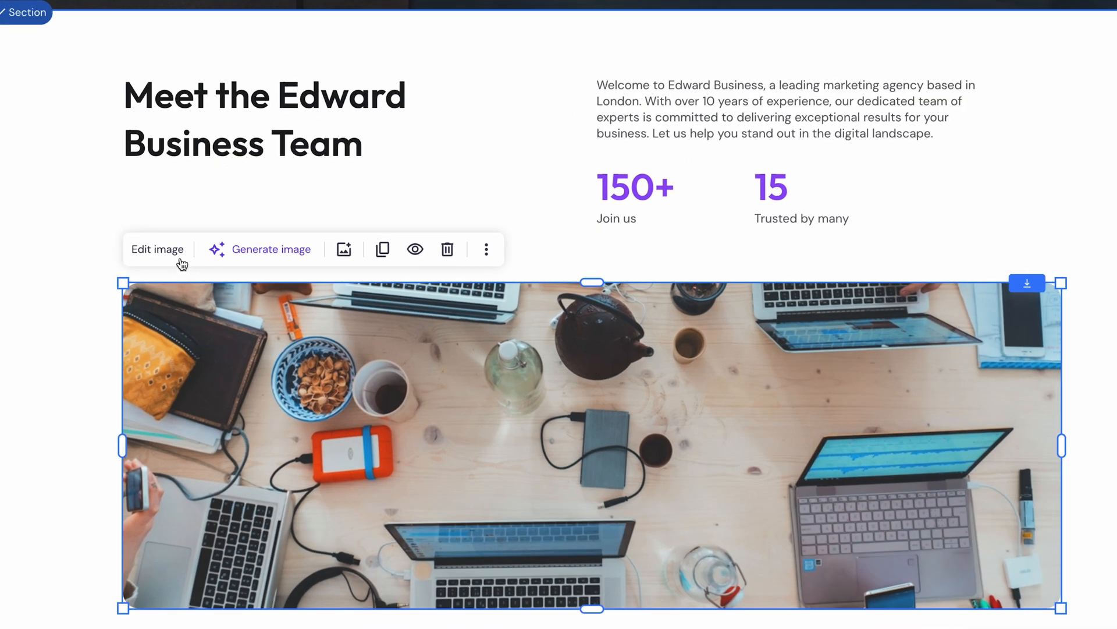
pyautogui.click(344, 250)
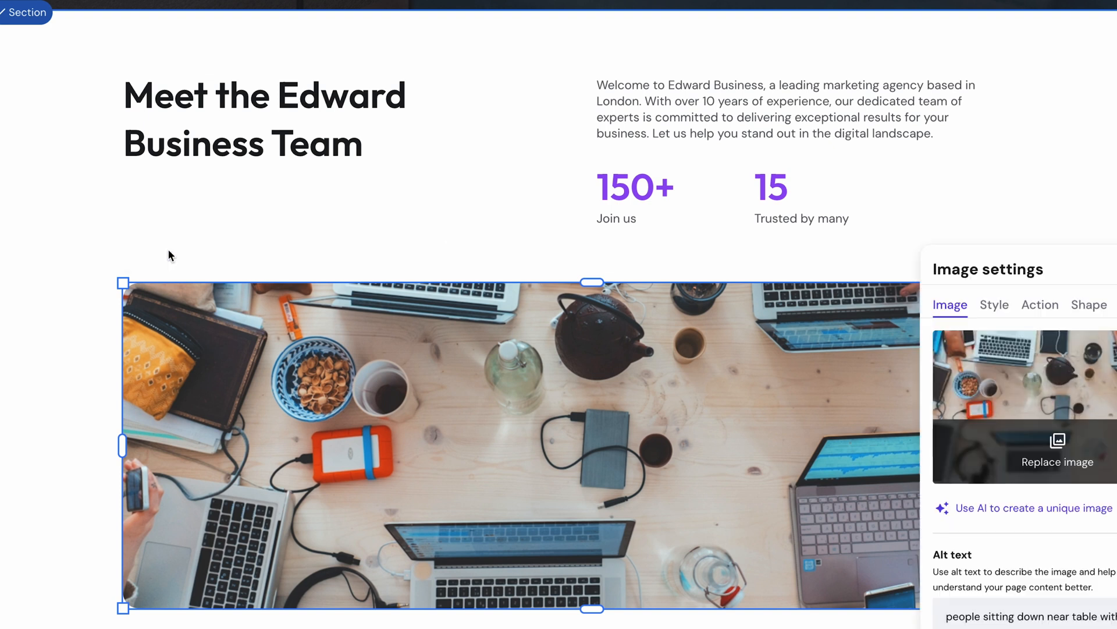
pyautogui.click(1056, 462)
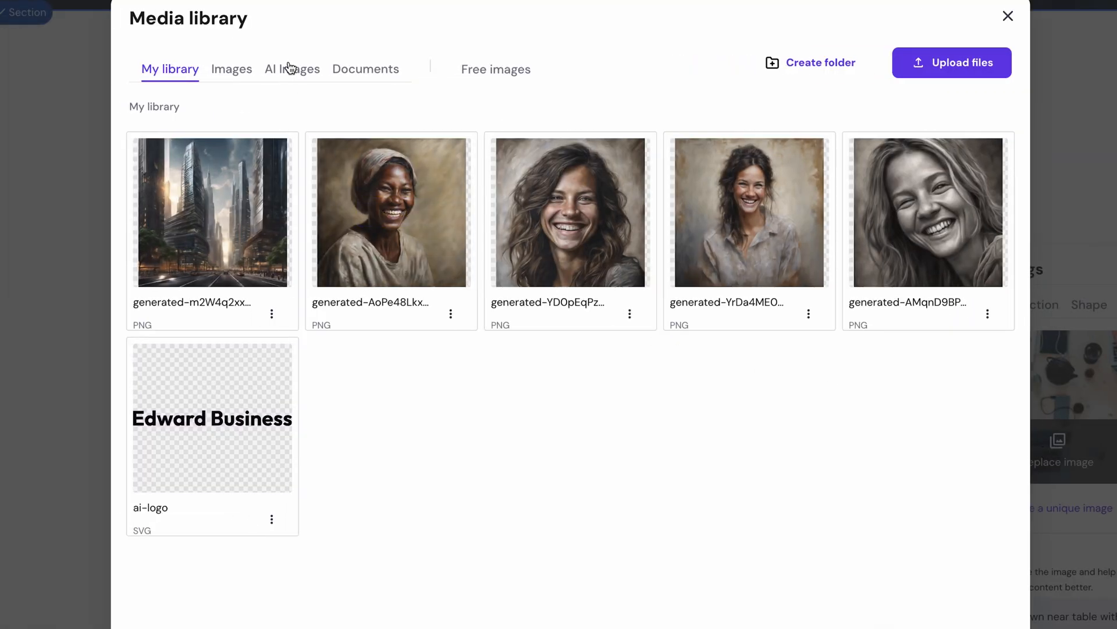
pyautogui.click(292, 69)
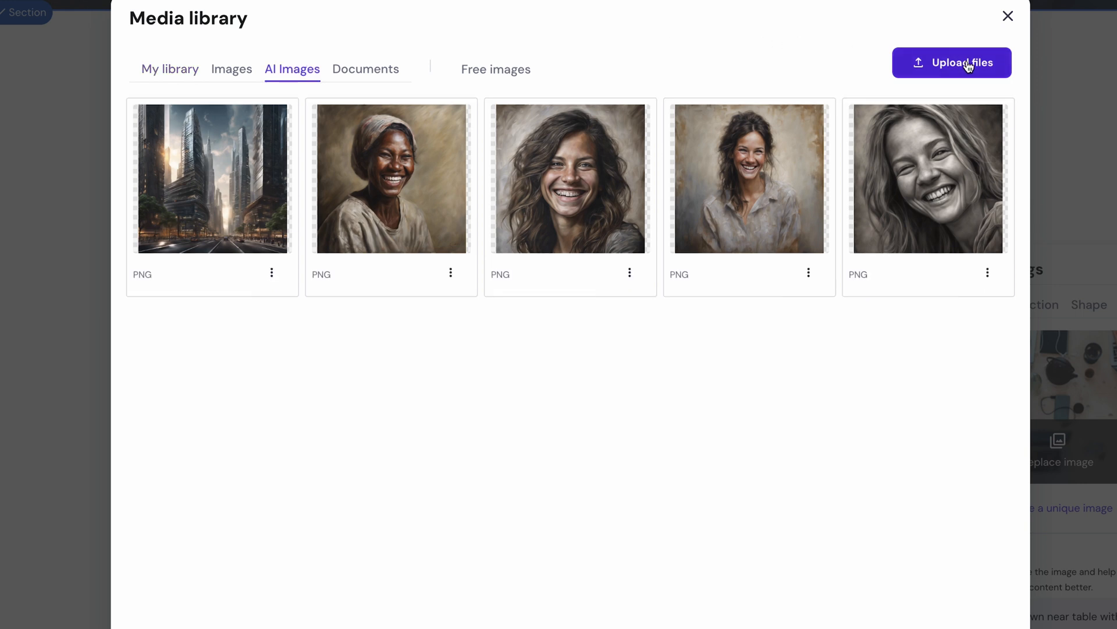
pyautogui.click(1008, 16)
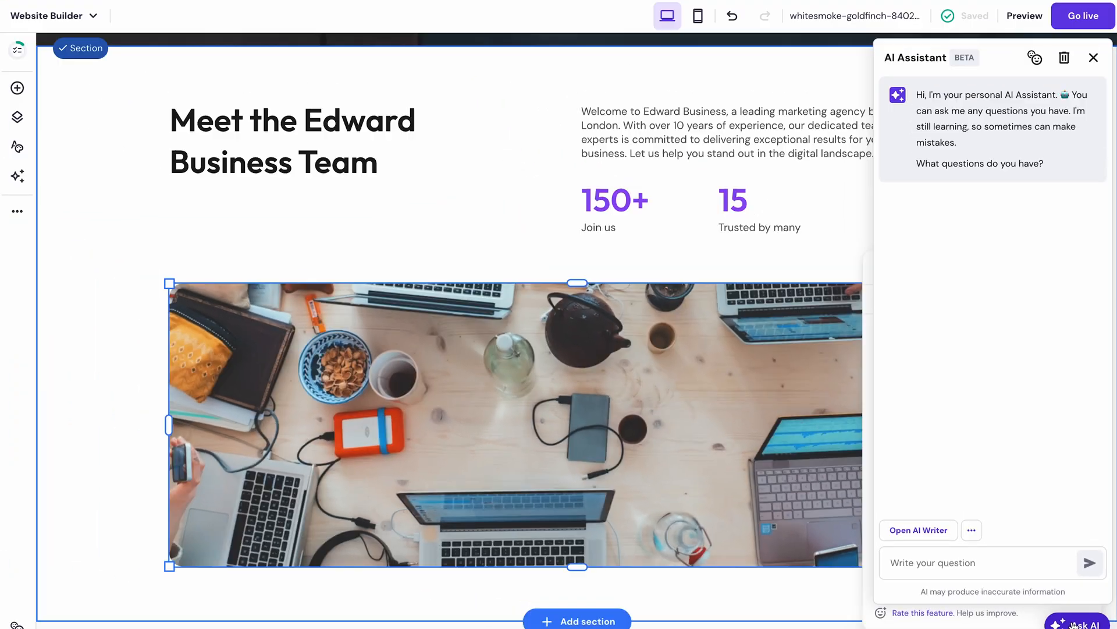
# - Close the AI Assistant chat to reveal the team section with its desk photo
pyautogui.click(990, 562)
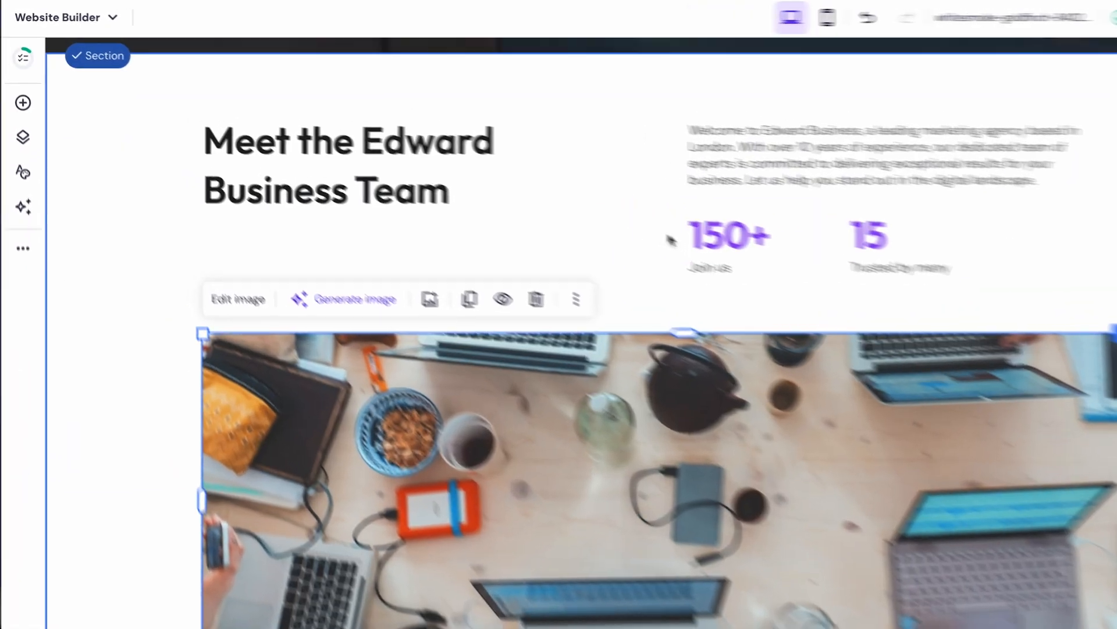
# - Add an online store with sample handmade vases to the site
pyautogui.click(22, 248)
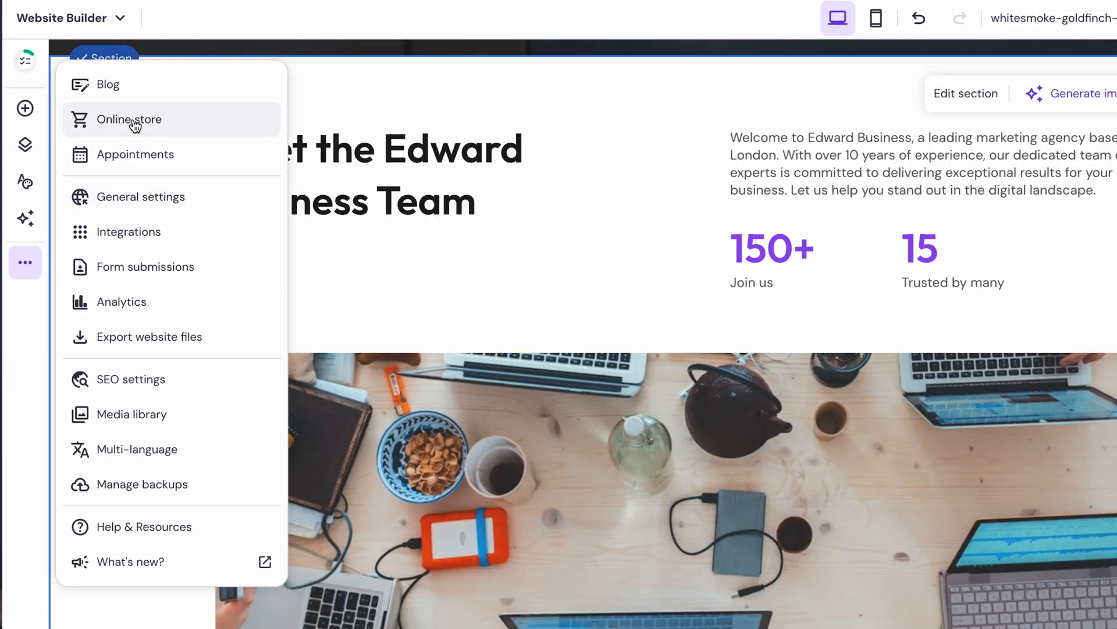
pyautogui.click(129, 119)
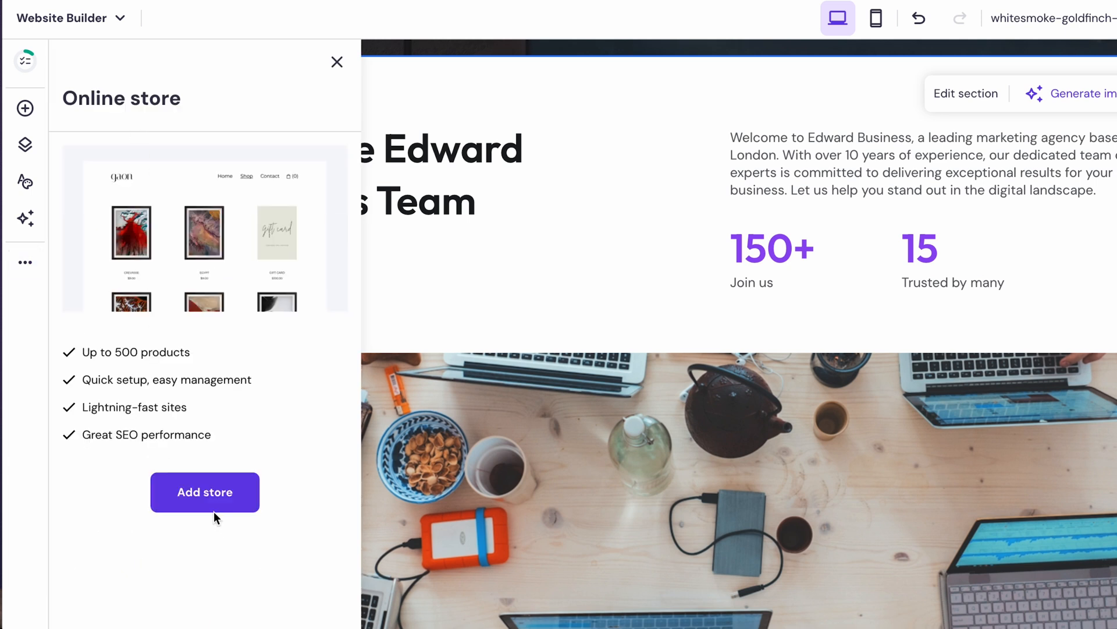
pyautogui.click(204, 492)
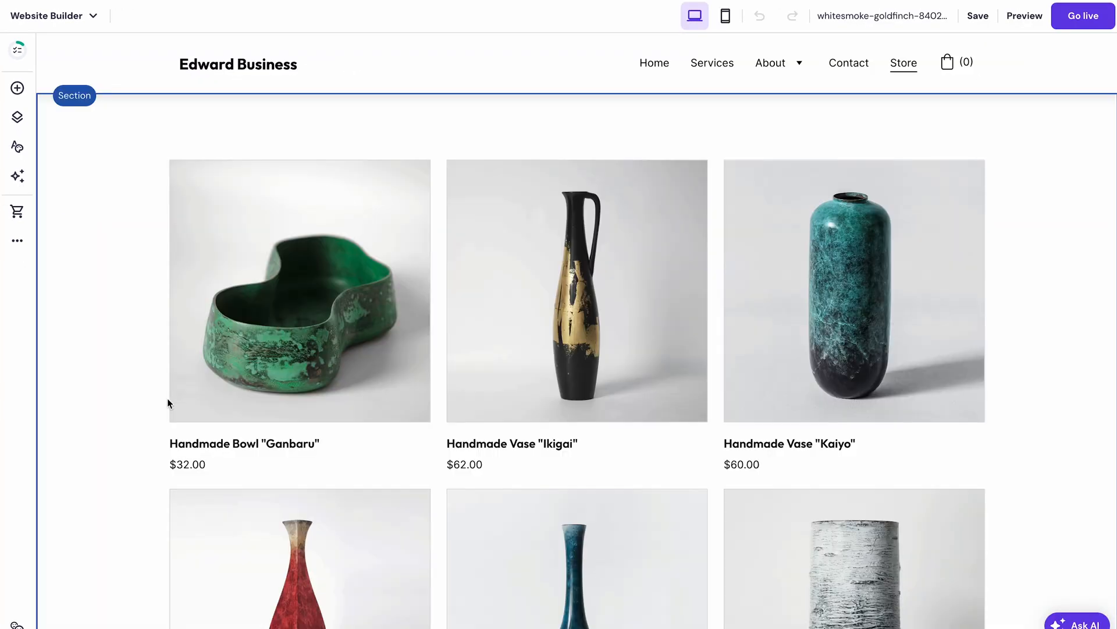
# - Review the store's product list and Store manager checklist, then return to the editor
pyautogui.click(16, 239)
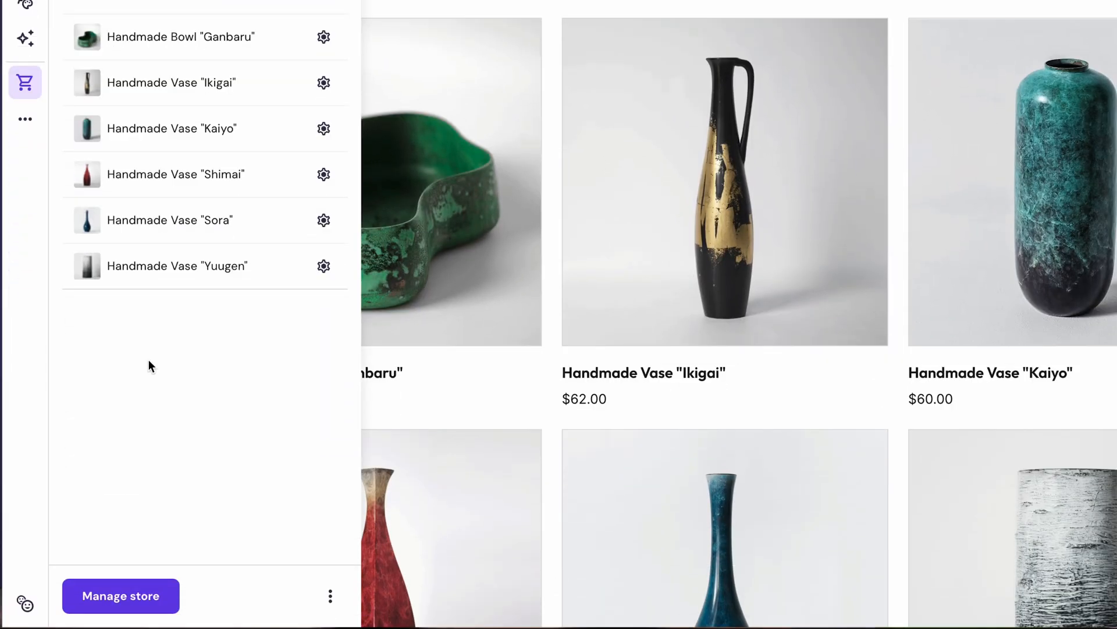
pyautogui.click(120, 596)
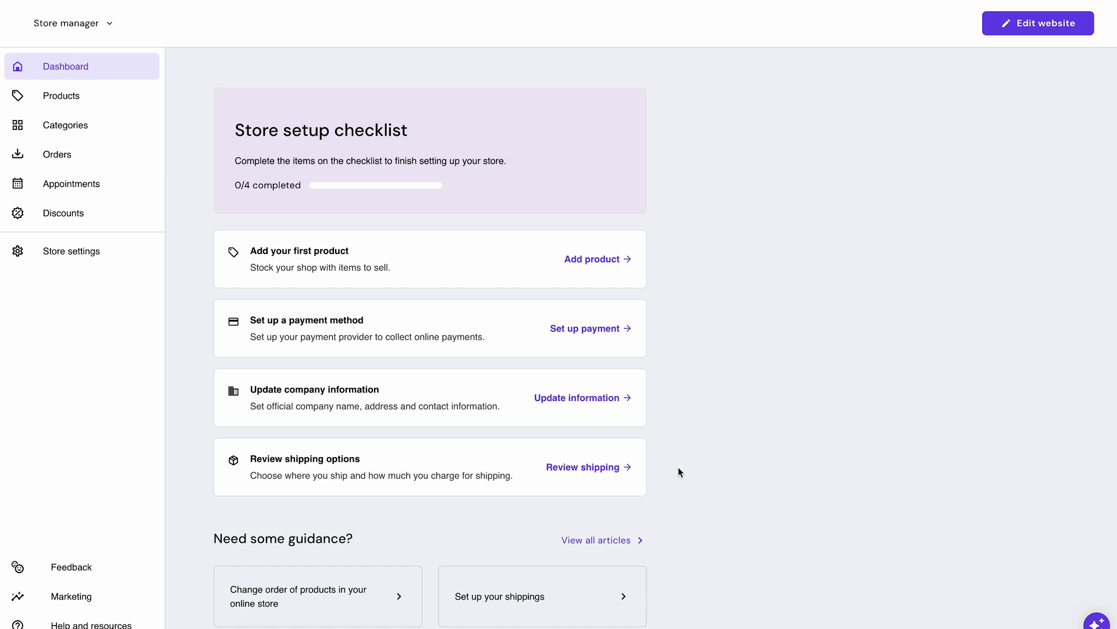
pyautogui.click(1038, 23)
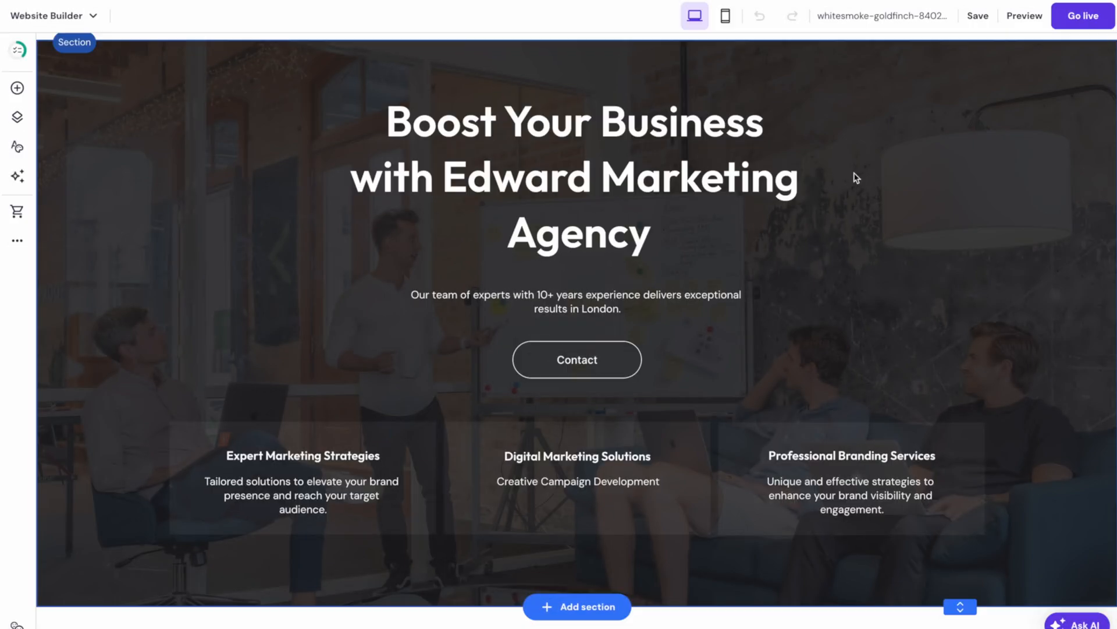
# - Add a ready-made Blog page with sample posts and bring up its post panel
pyautogui.click(16, 117)
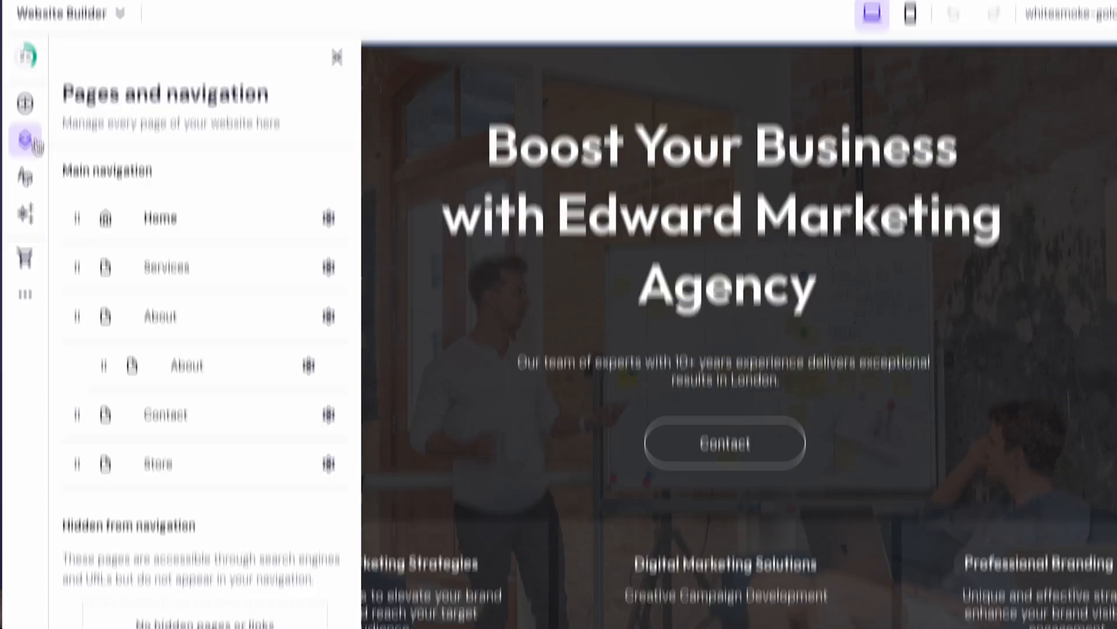
pyautogui.click(95, 617)
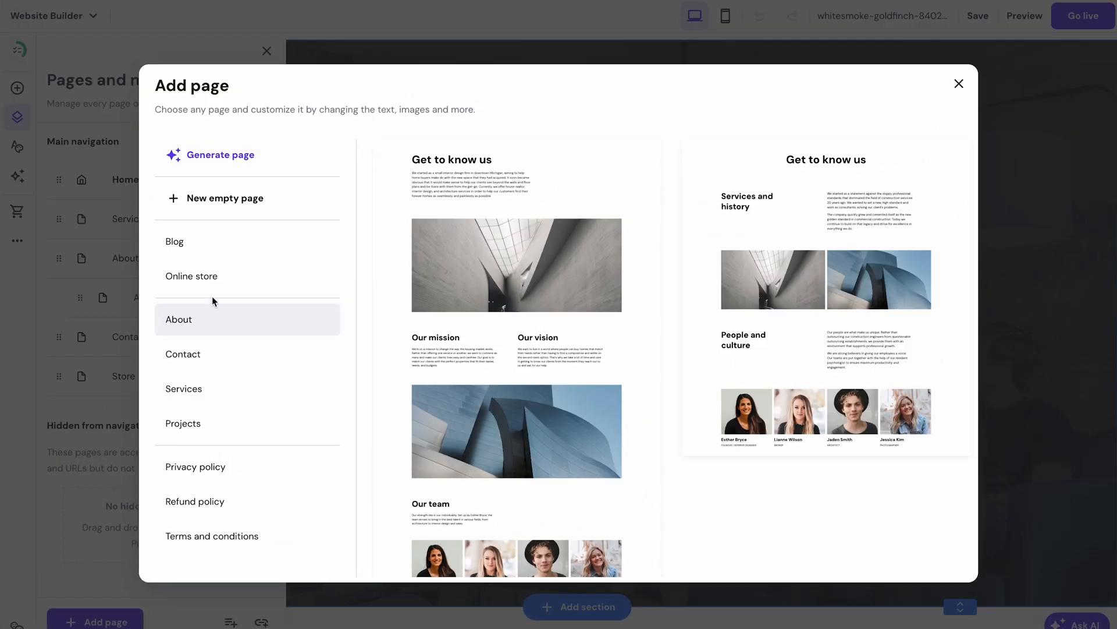
pyautogui.click(174, 241)
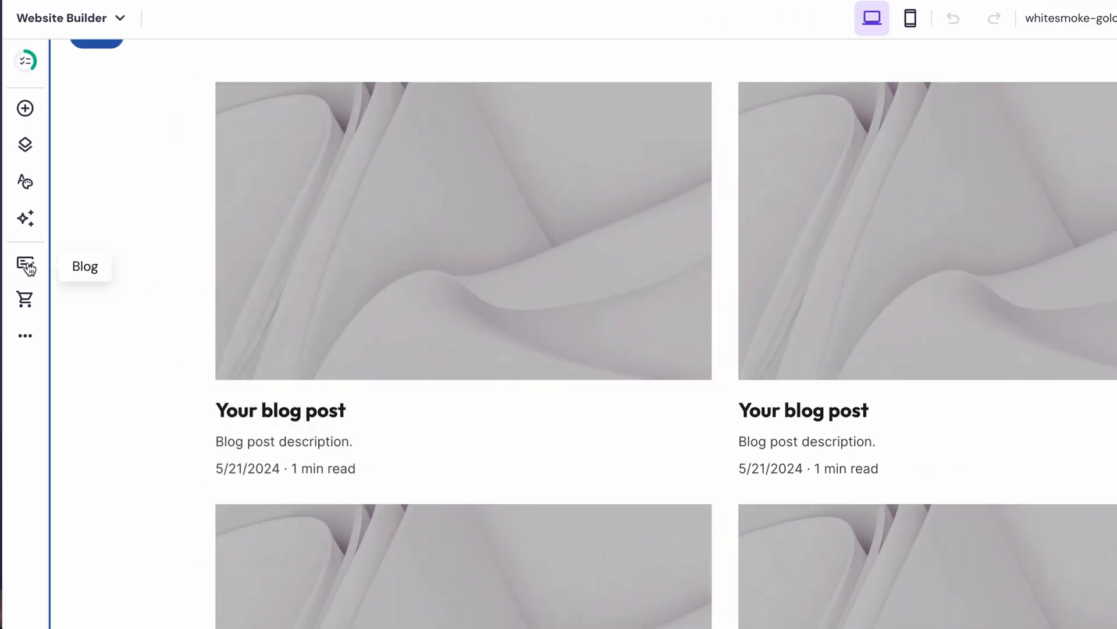
pyautogui.click(25, 266)
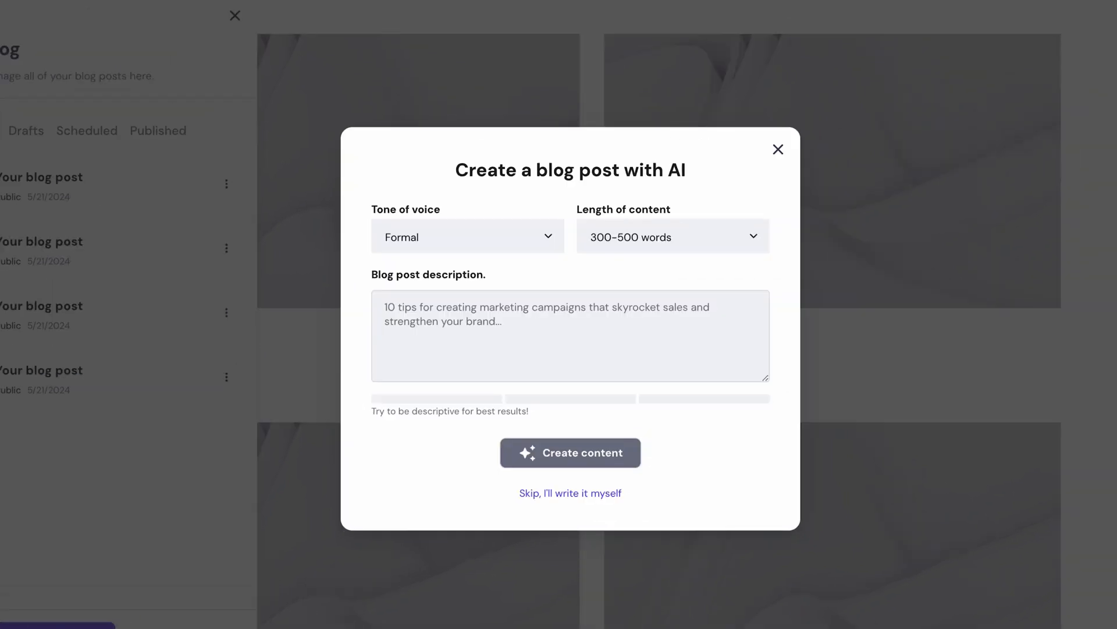
pyautogui.moveTo(492, 248)
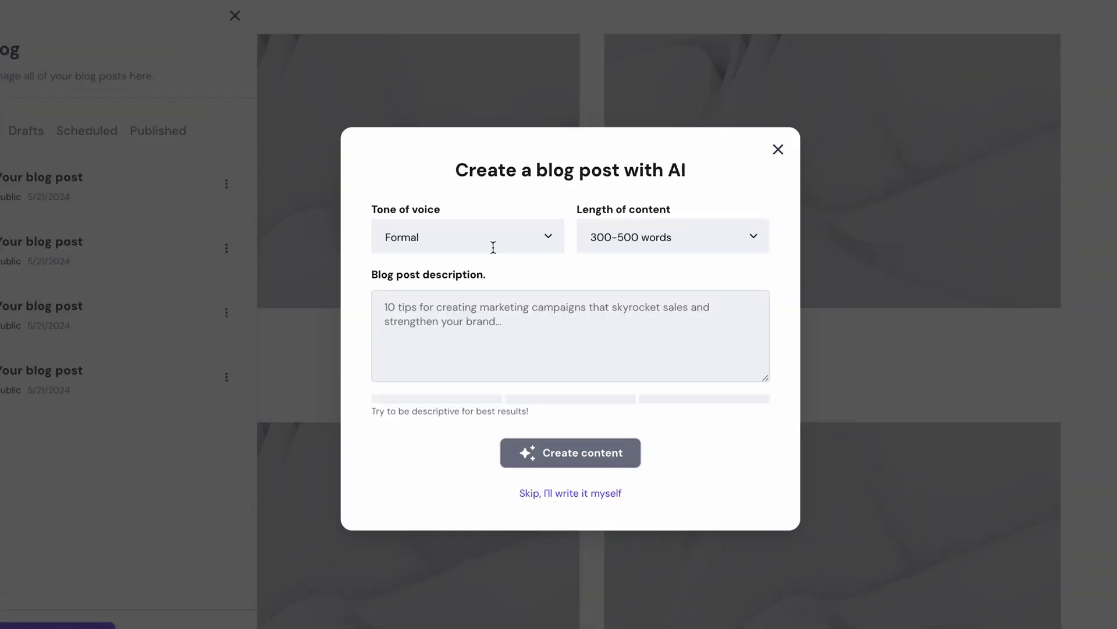
# - Check the Tone of voice options in the AI blog post creator
pyautogui.click(468, 237)
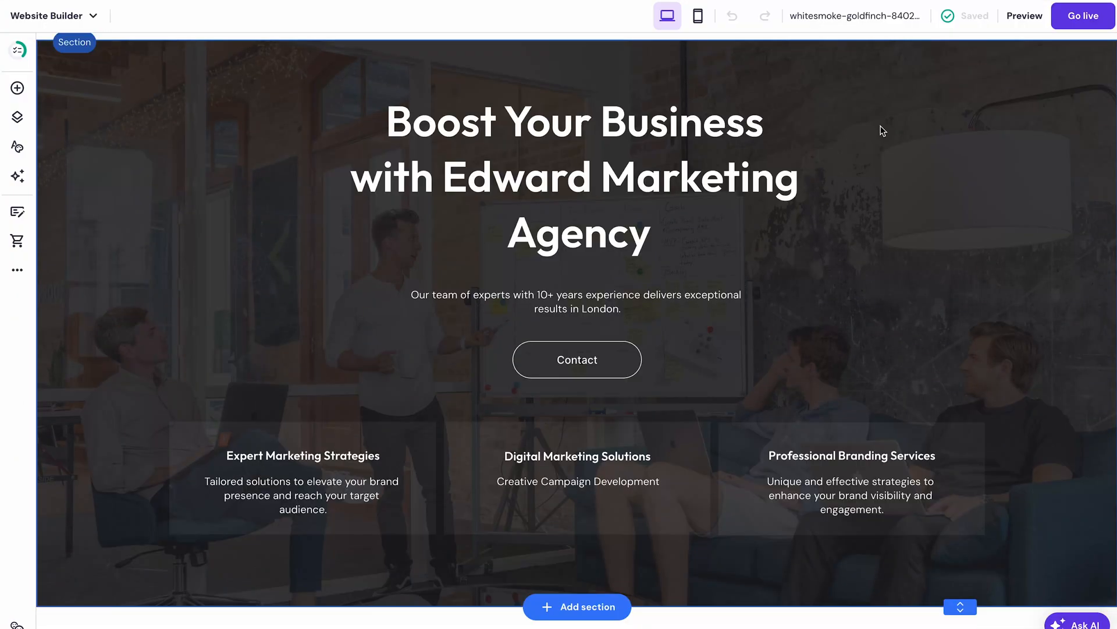
pyautogui.moveTo(17, 339)
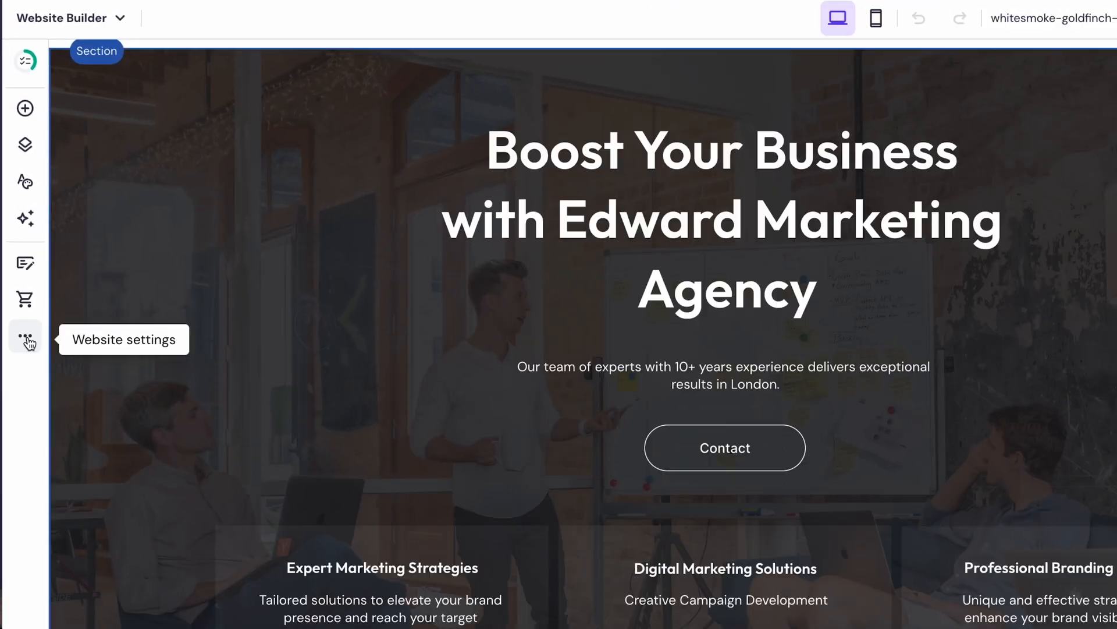
# - Generate and accept a new AI title, description and keywords for the Home page
pyautogui.click(25, 340)
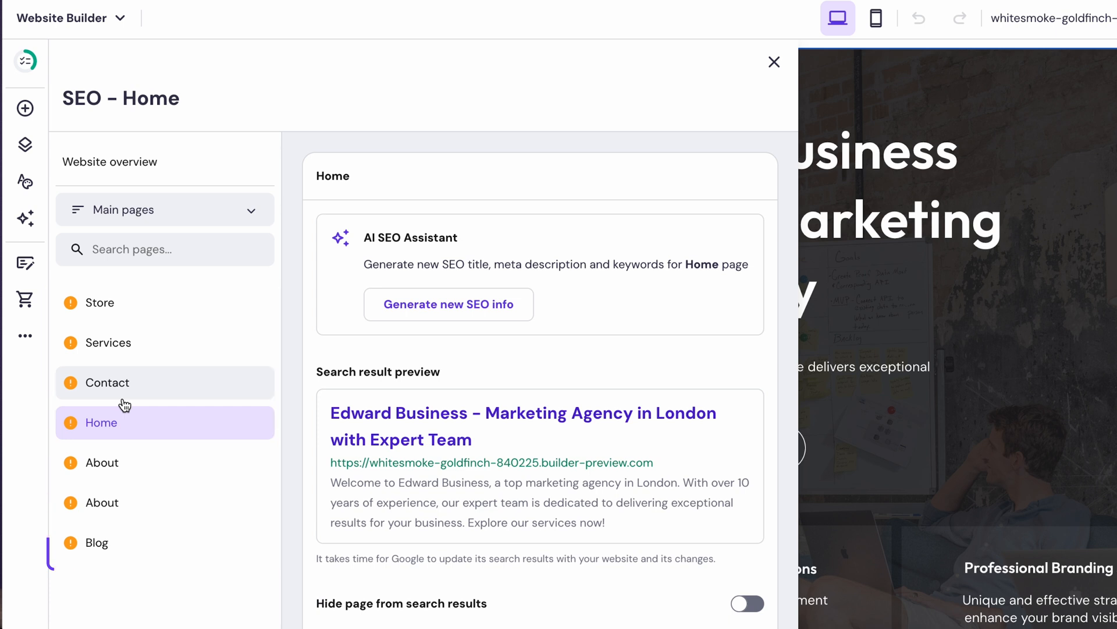
pyautogui.click(448, 304)
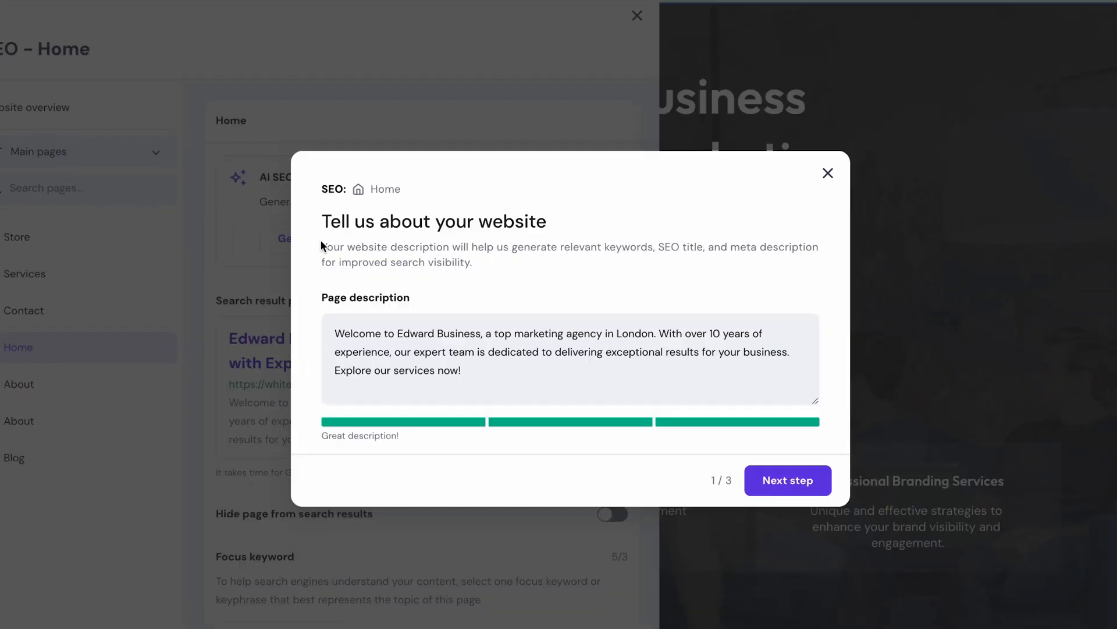
pyautogui.click(787, 479)
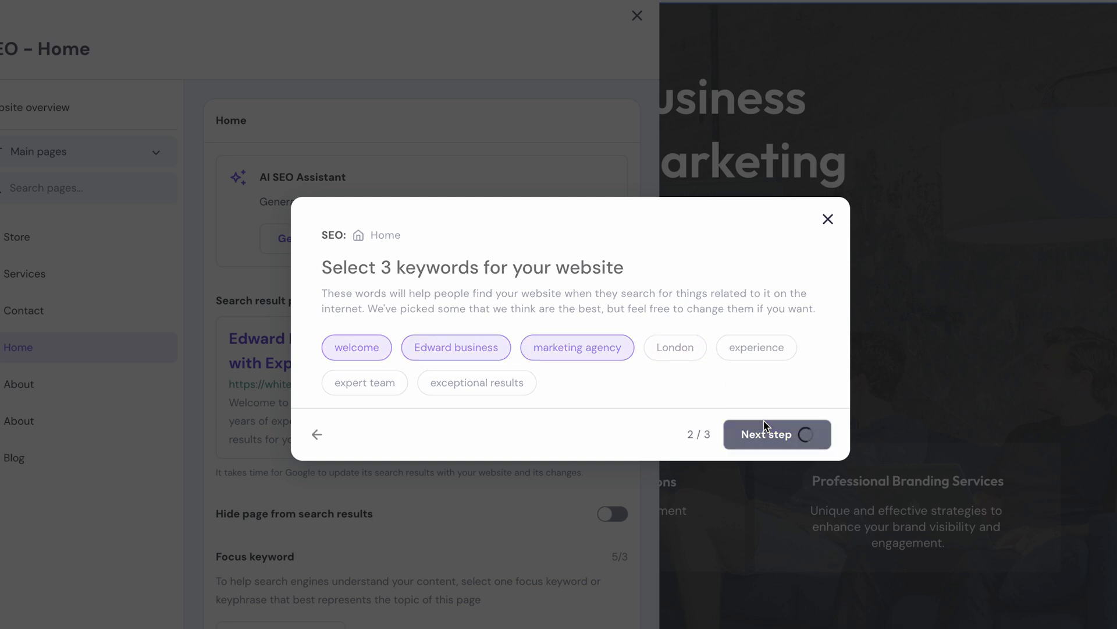
pyautogui.click(777, 435)
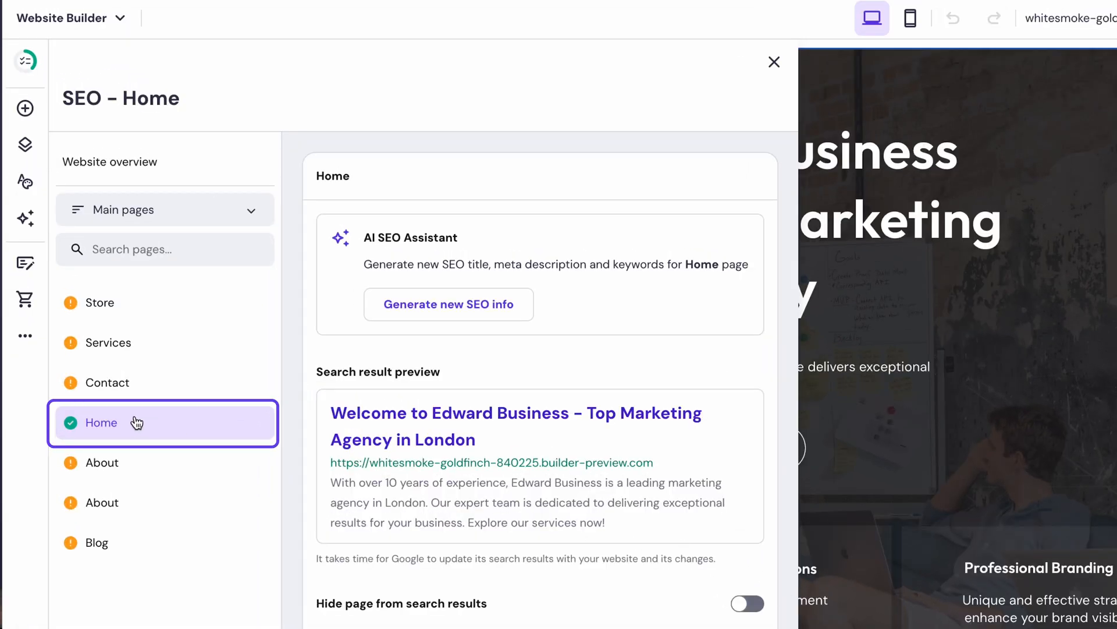
pyautogui.click(773, 62)
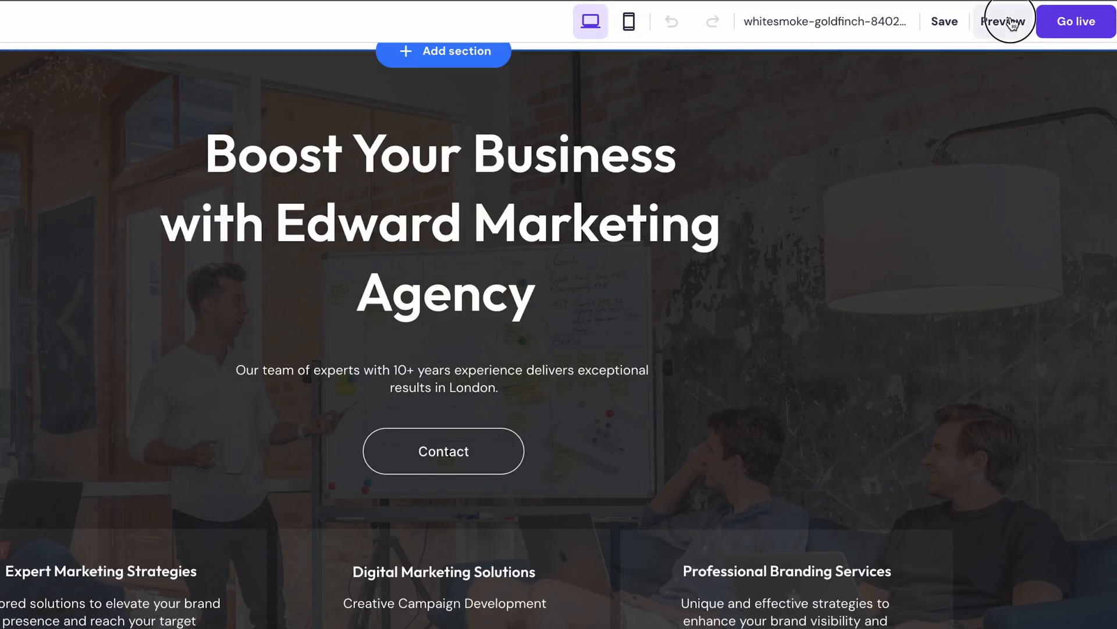
# - Preview the site in desktop and mobile views
pyautogui.click(1006, 21)
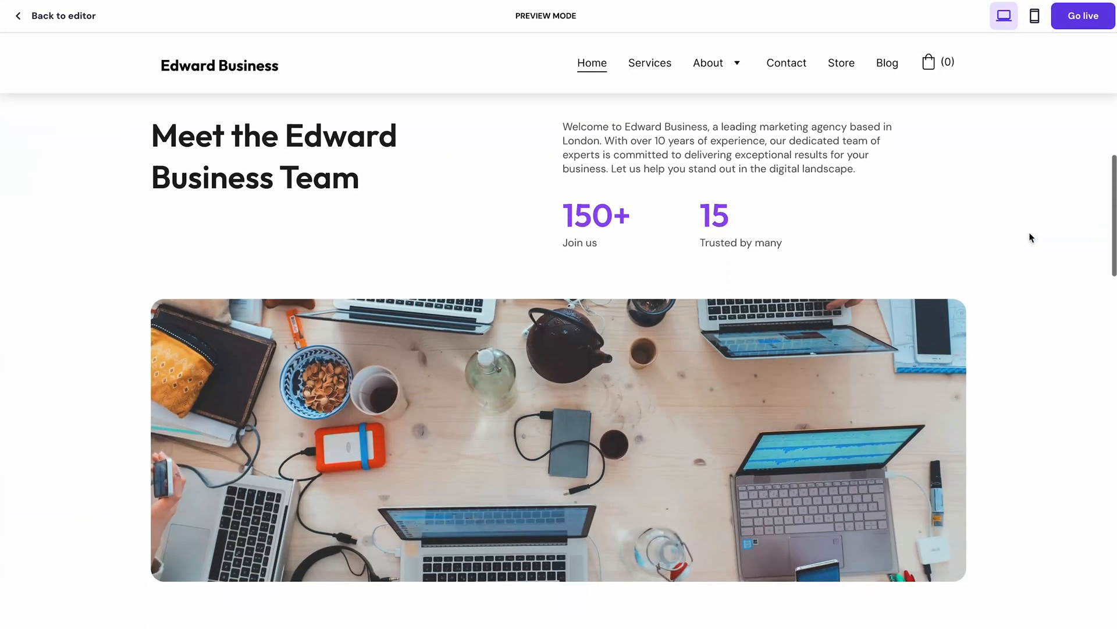
pyautogui.scroll(-3)
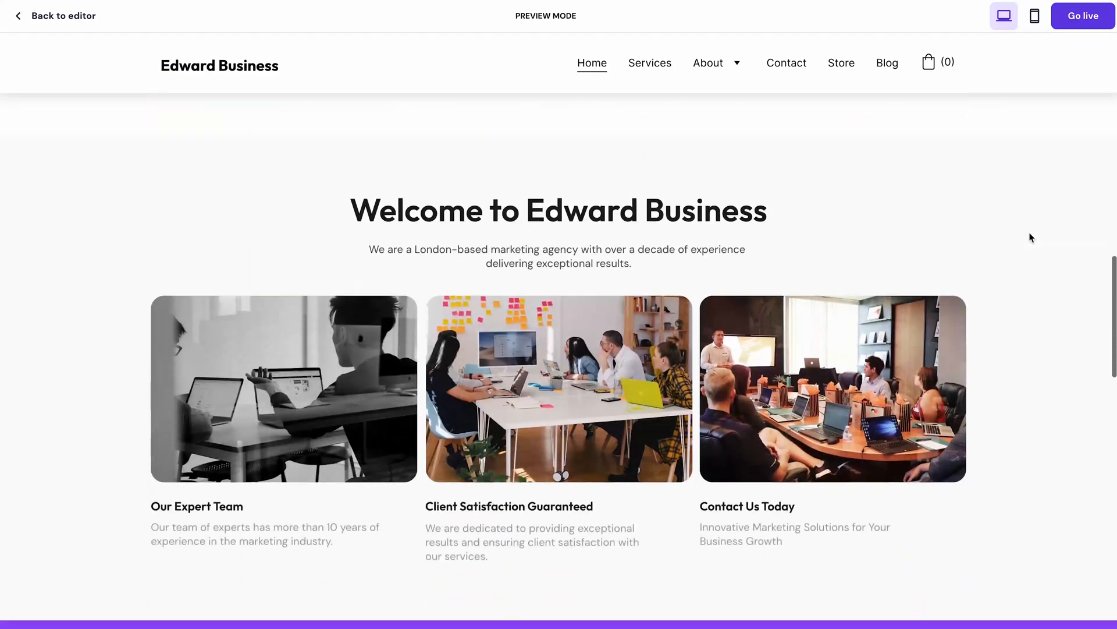
pyautogui.click(1034, 16)
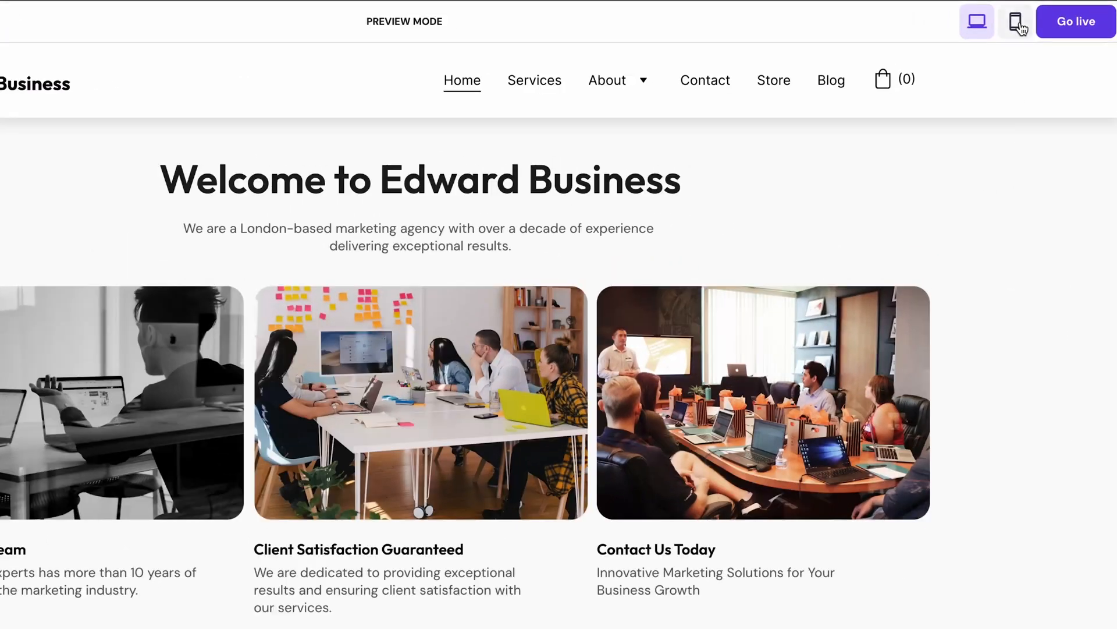
pyautogui.click(1016, 21)
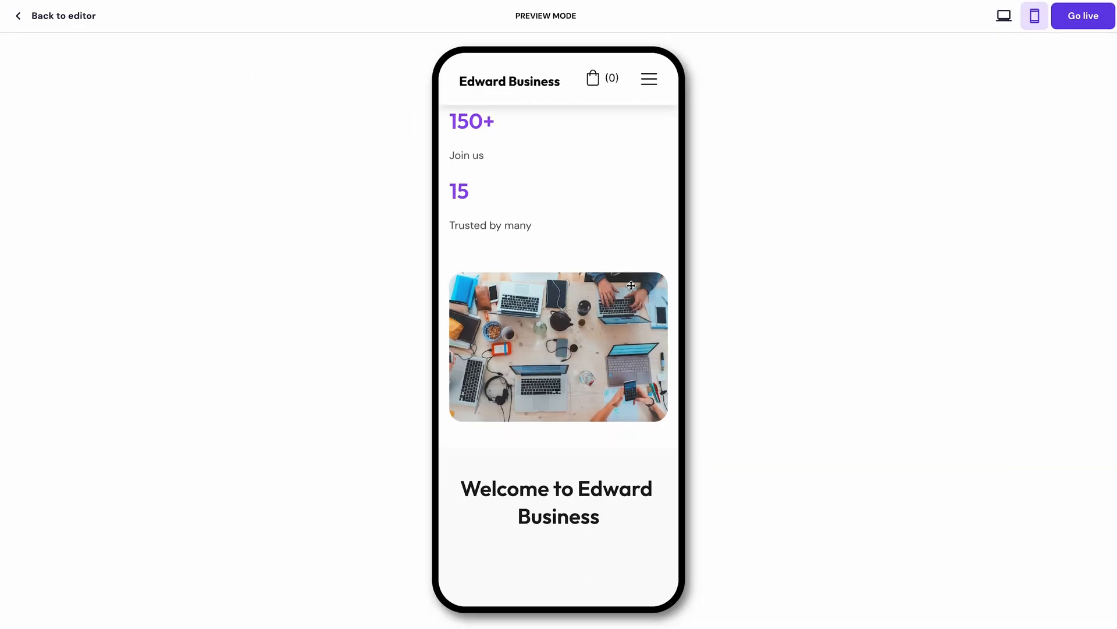
pyautogui.scroll(-3)
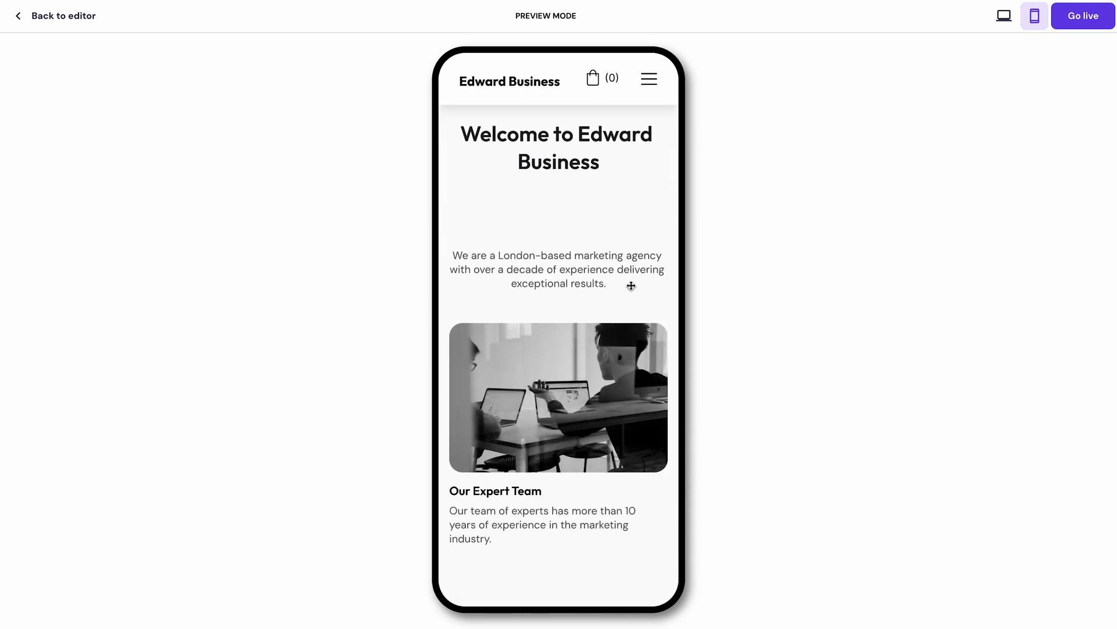
pyautogui.moveTo(234, 118)
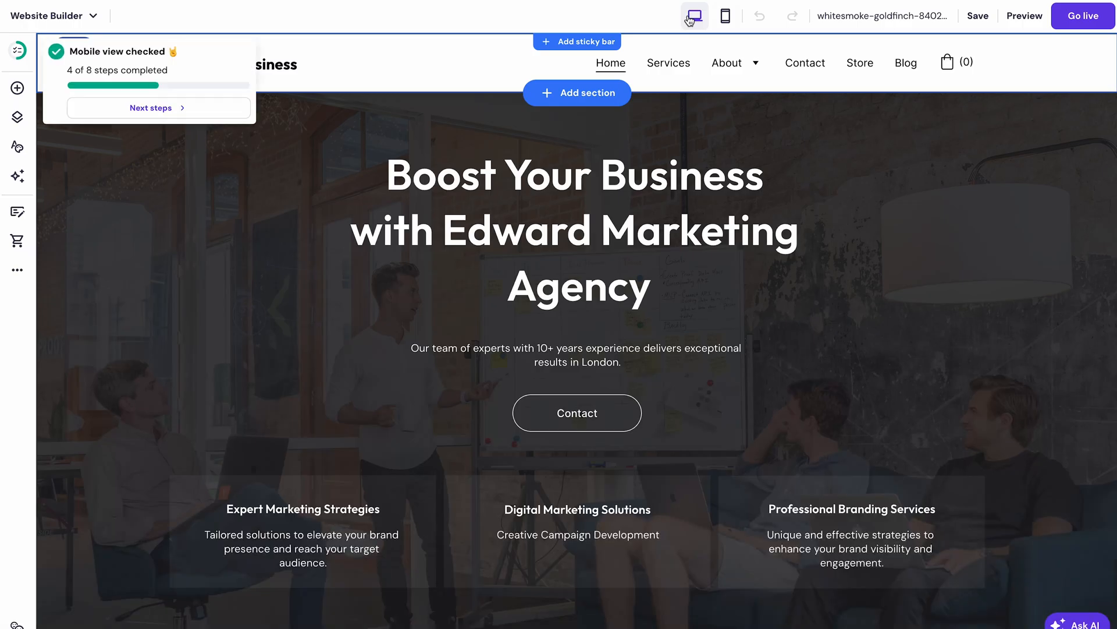
# - Connect the custom domain edwardbusiness.com to the site
pyautogui.click(882, 15)
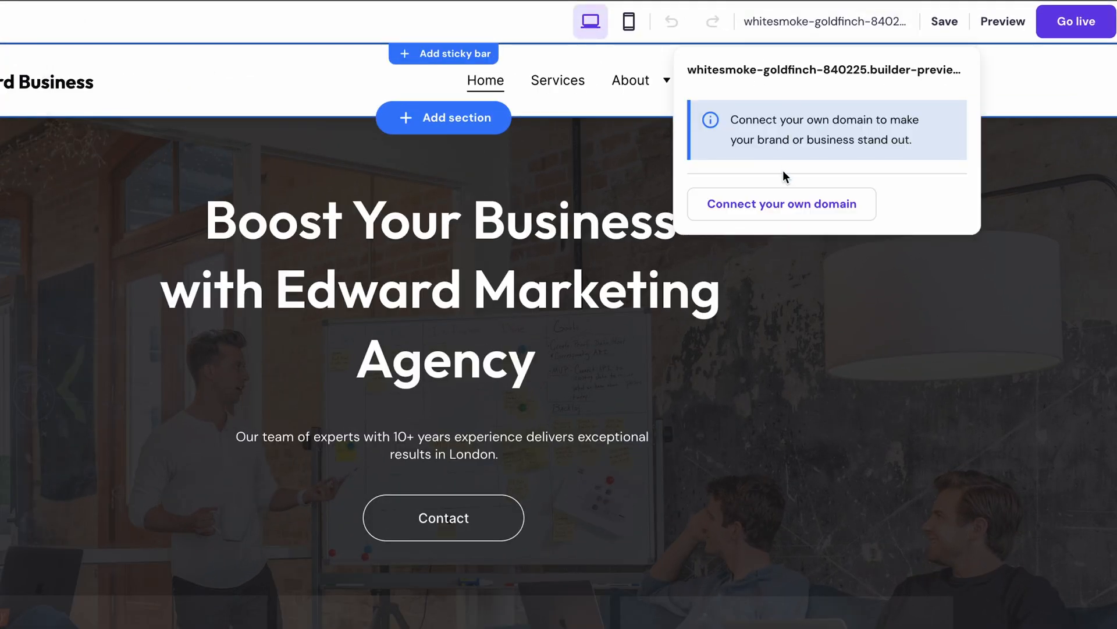
pyautogui.click(781, 203)
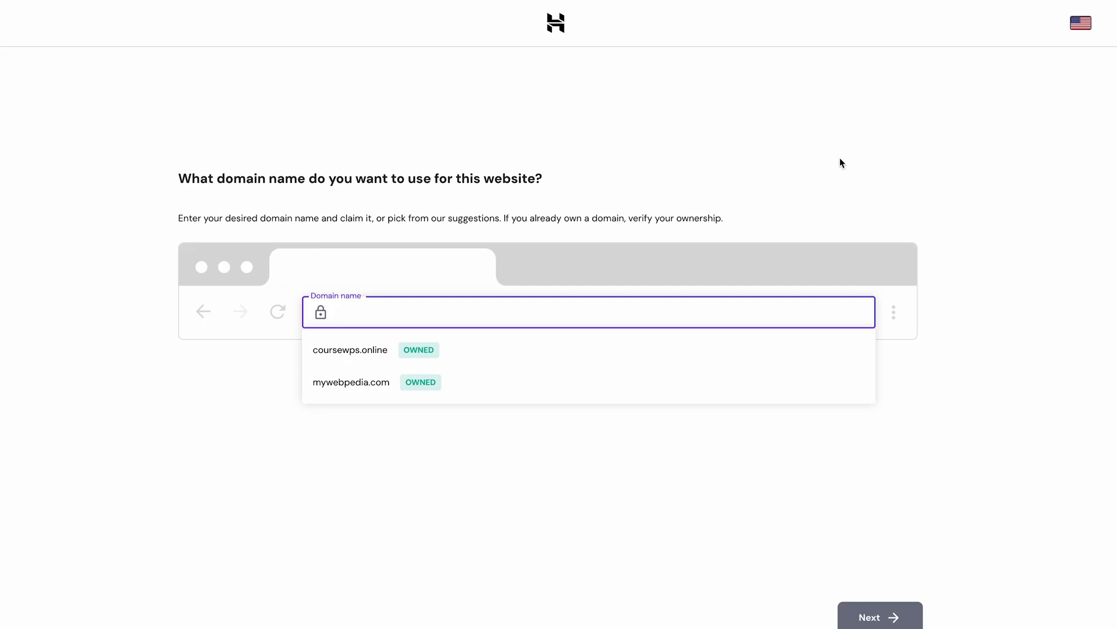
pyautogui.write('edwardbusiness')
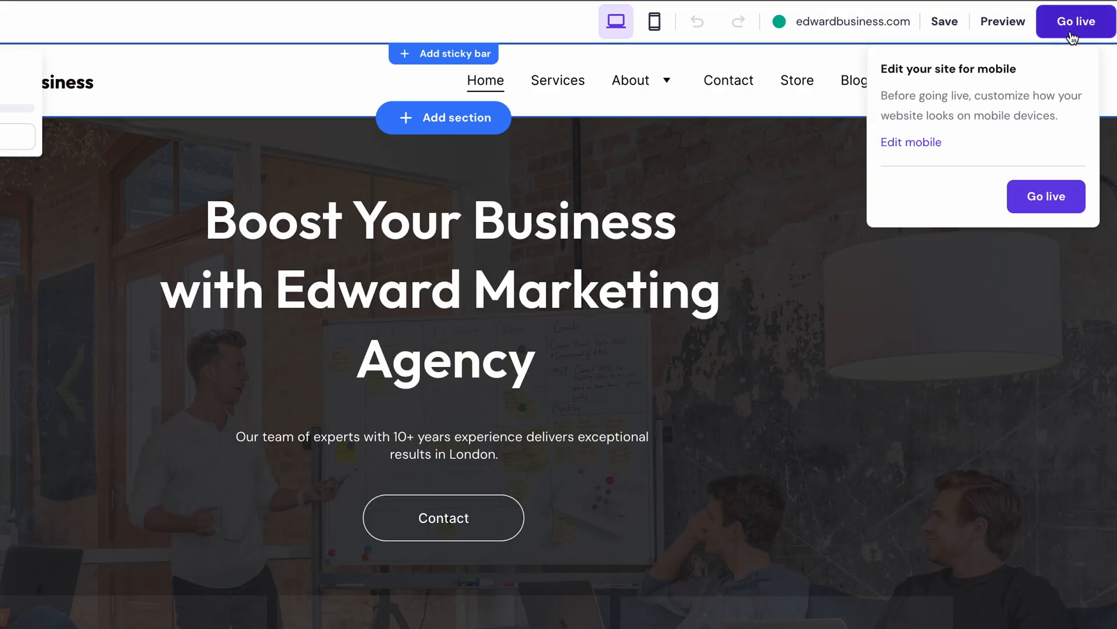
# - Publish the site live at edwardbusiness.com and view its two saved backups
pyautogui.click(1045, 196)
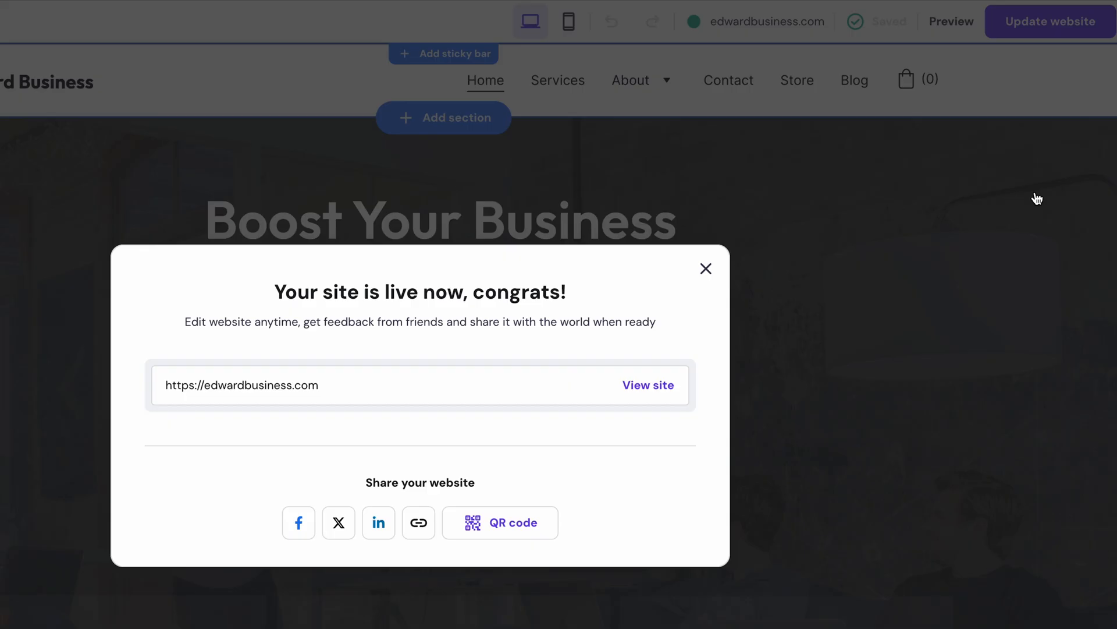
pyautogui.click(705, 269)
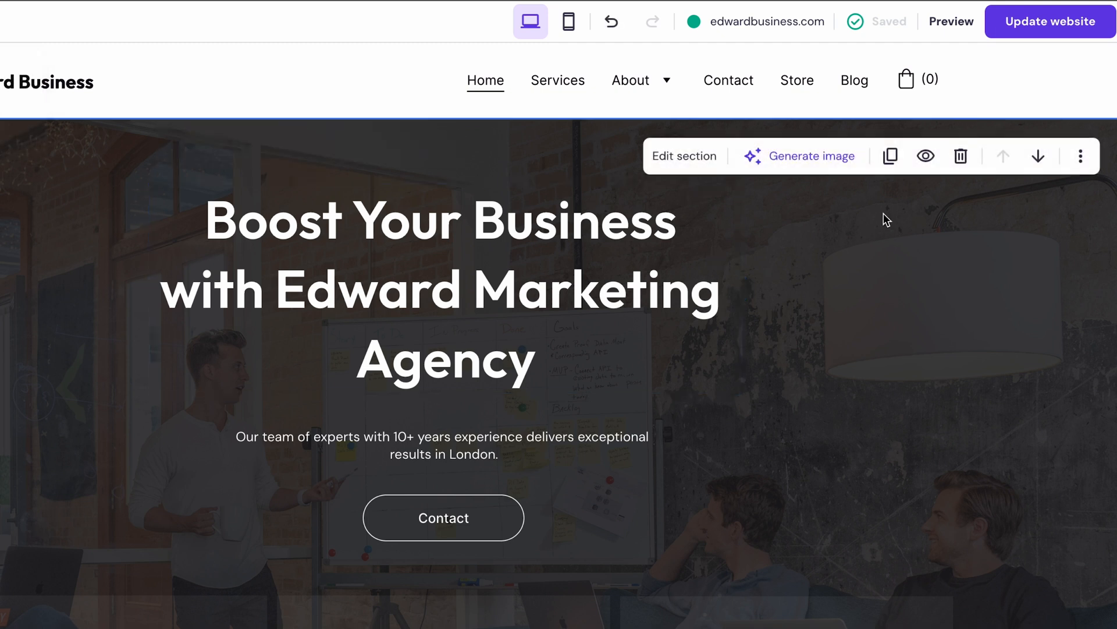
pyautogui.click(1049, 21)
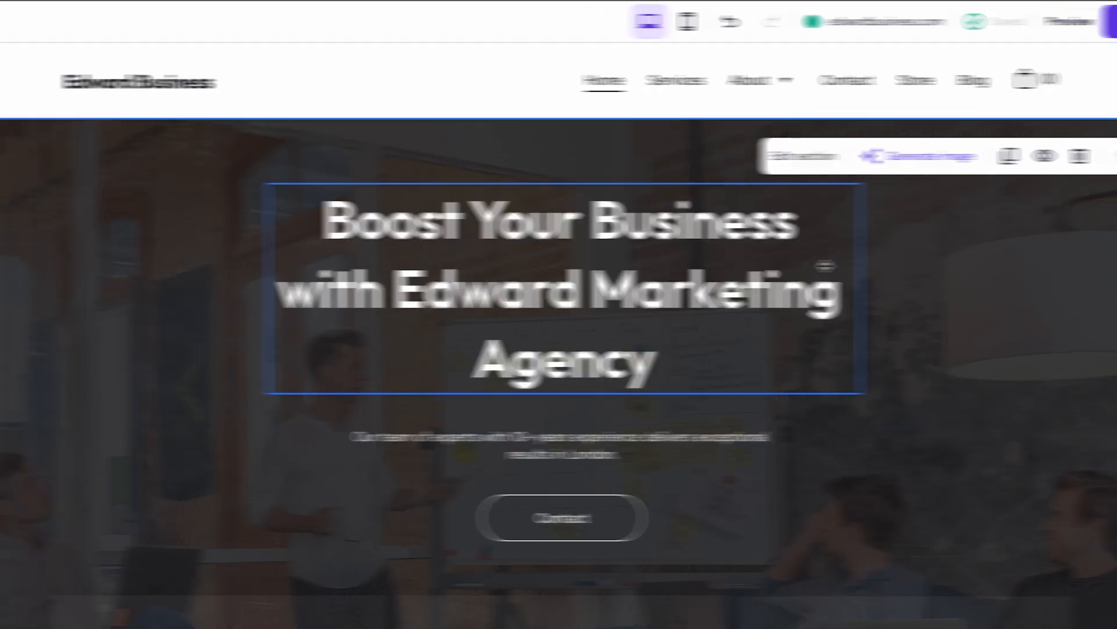
pyautogui.click(22, 339)
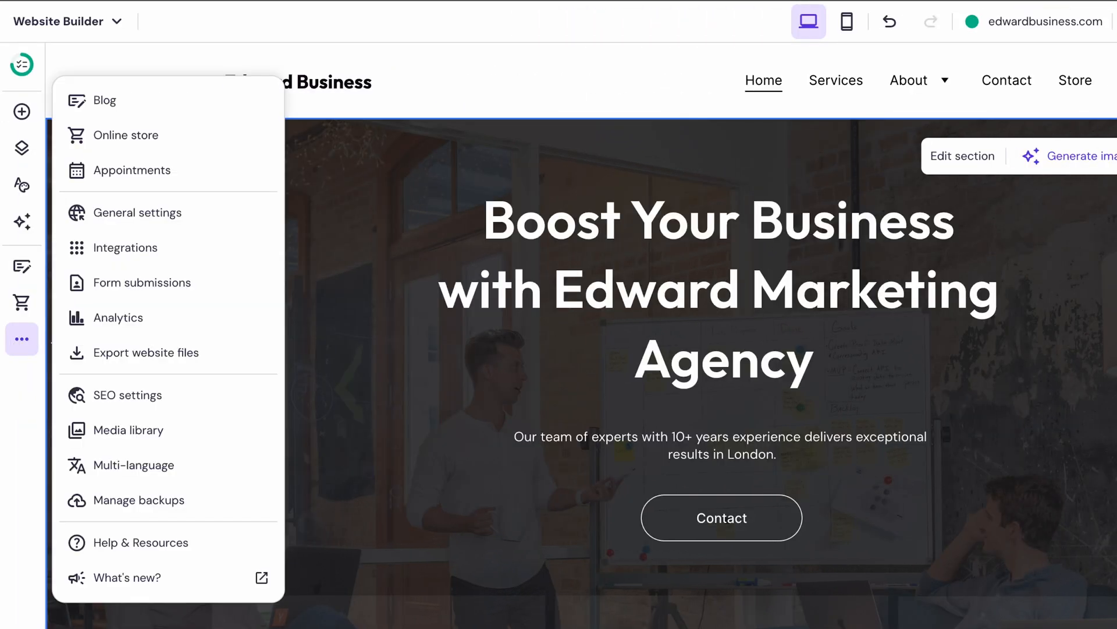
pyautogui.click(139, 499)
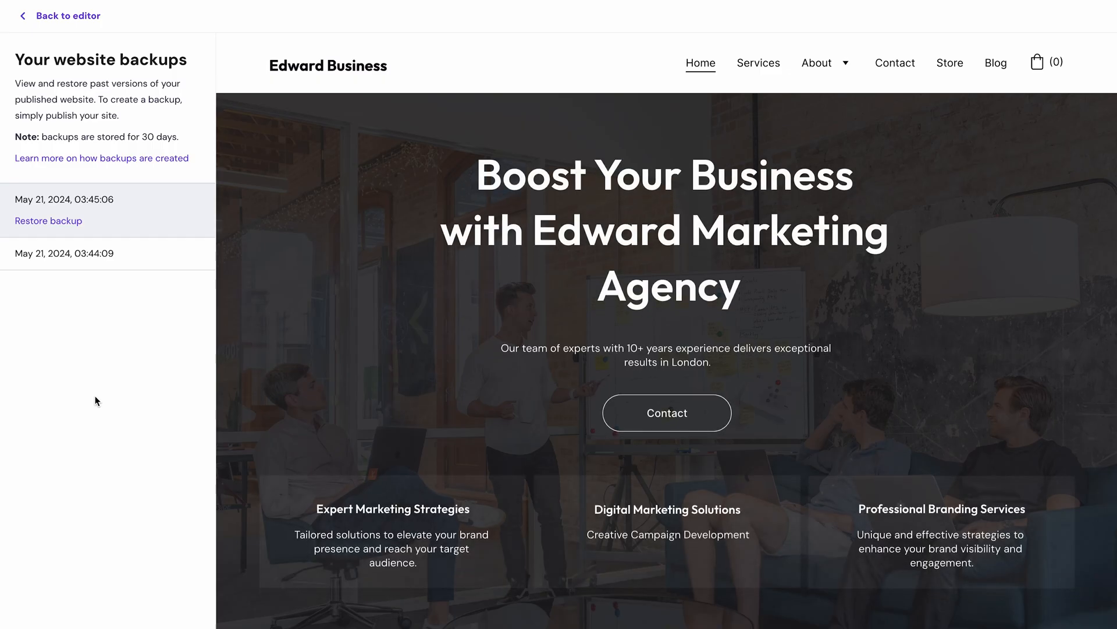